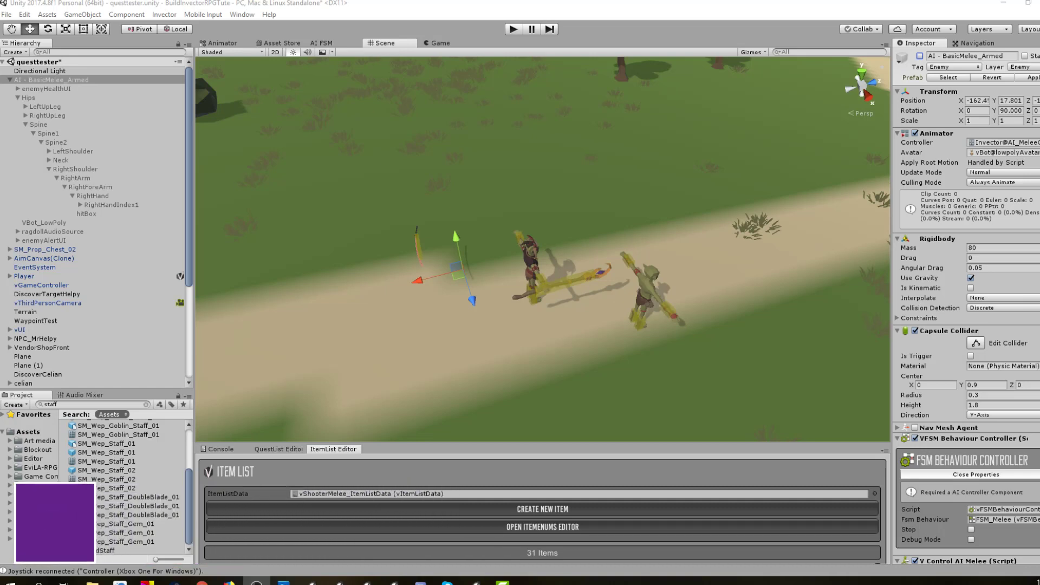
Inspect the vKanata_Long katana, then disable AI - BasicMelee_Armed and collapse its hierarchy
{"action": "scroll", "scroll_direction": "down", "scroll_amount": 3}
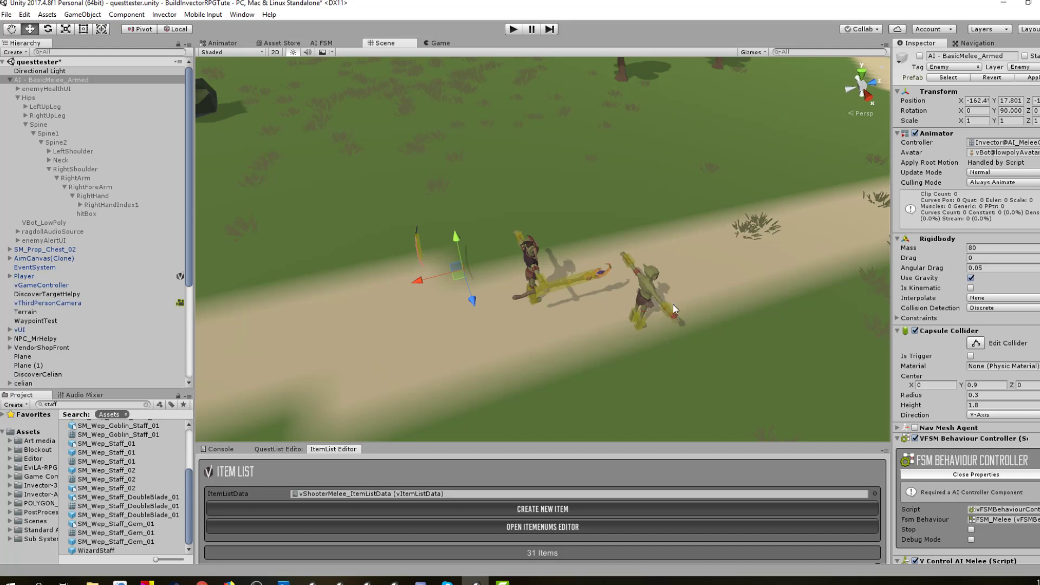
{"action": "mouse_move", "coordinate": [653, 284]}
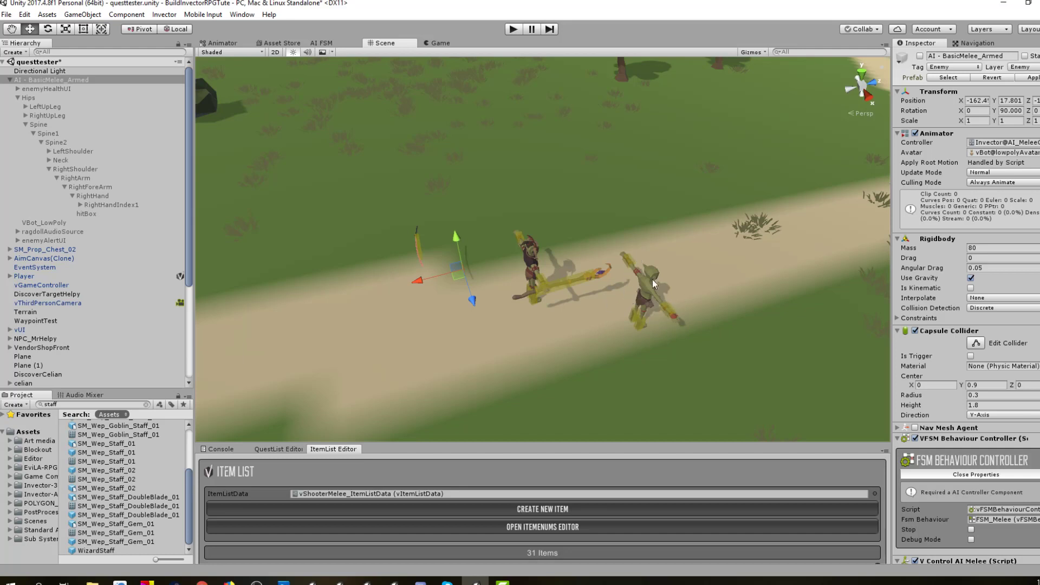
{"action": "mouse_move", "coordinate": [670, 312]}
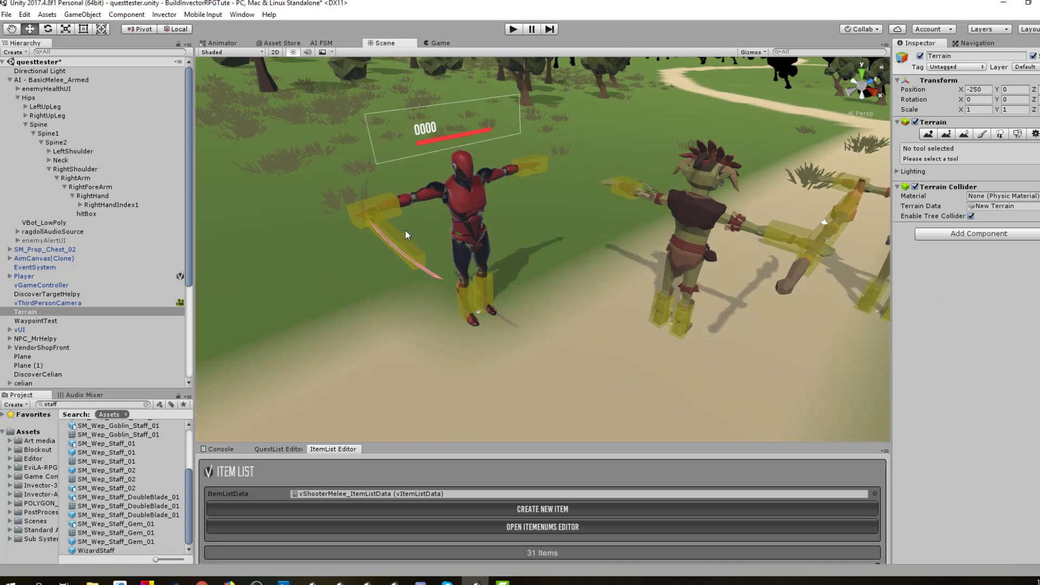
{"action": "mouse_move", "coordinate": [523, 253]}
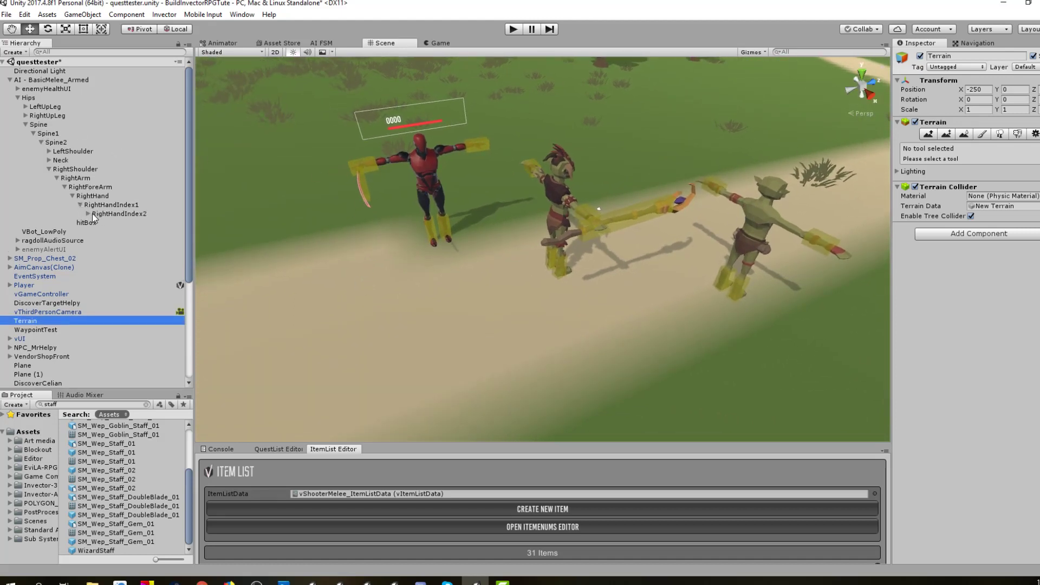
{"action": "left_click", "coordinate": [119, 213]}
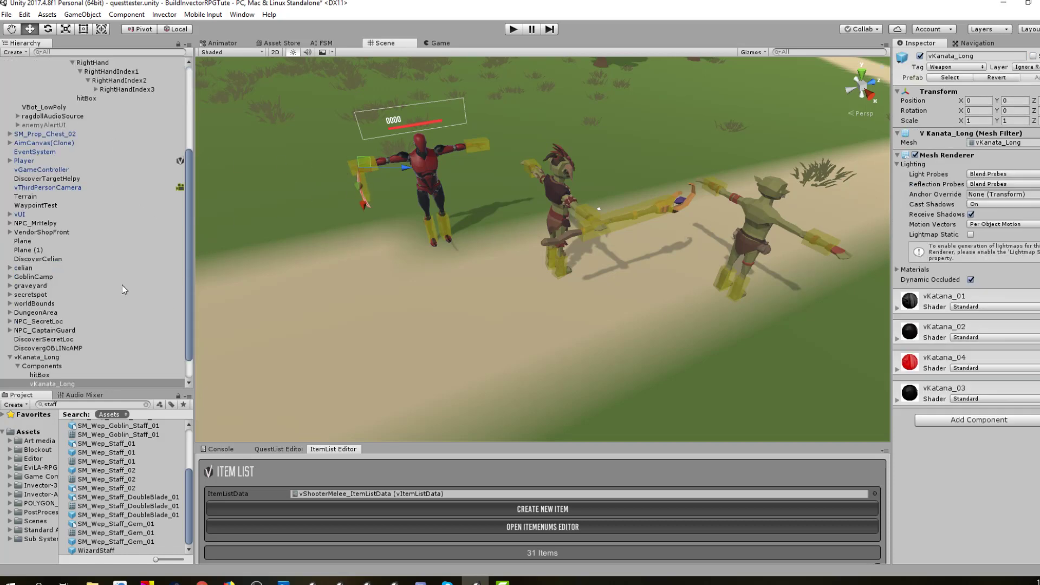
{"action": "left_click", "coordinate": [38, 335]}
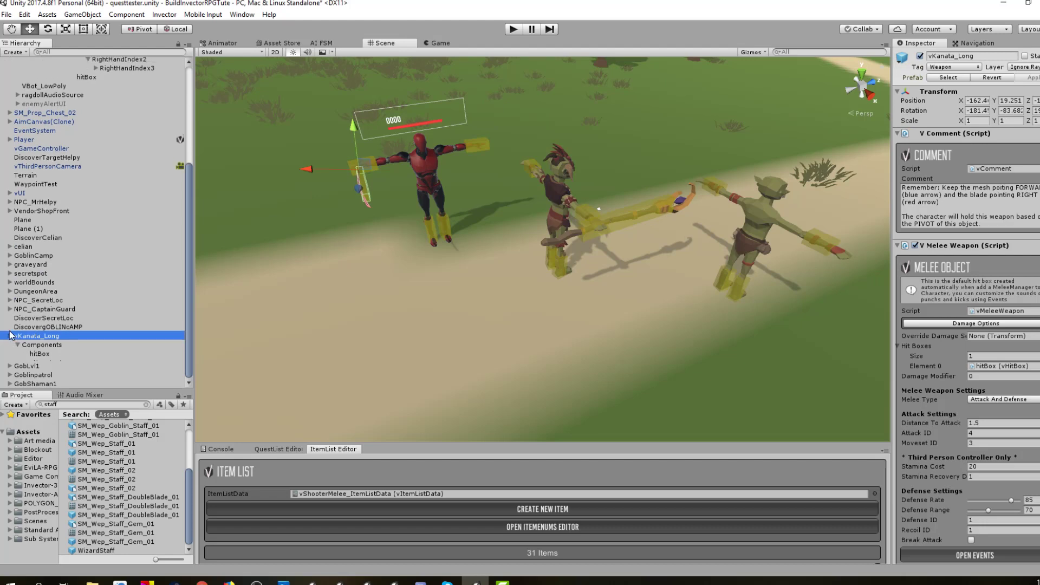
{"action": "left_click", "coordinate": [48, 79]}
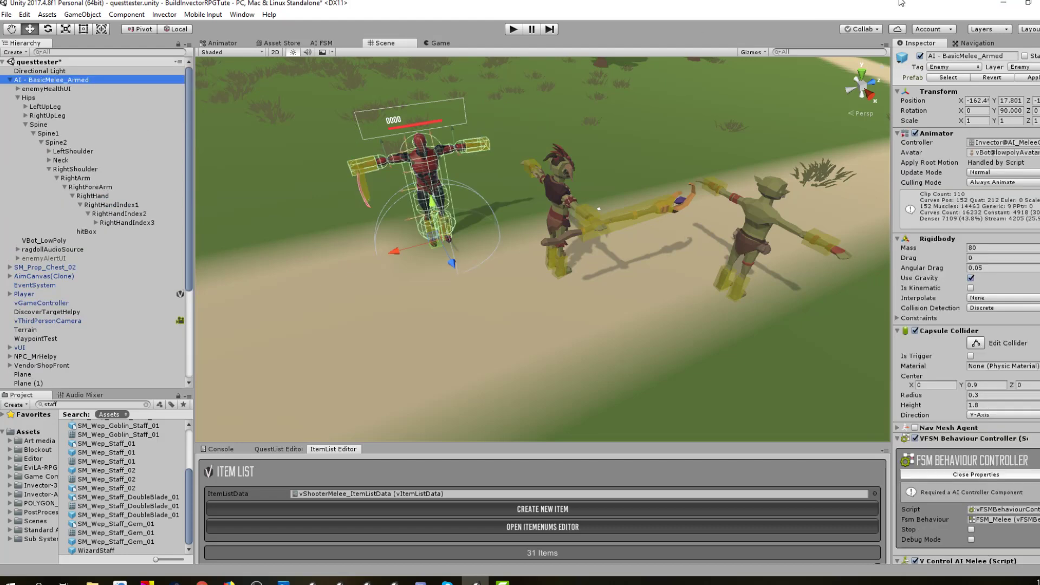
{"action": "scroll", "scroll_direction": "down", "scroll_amount": 3}
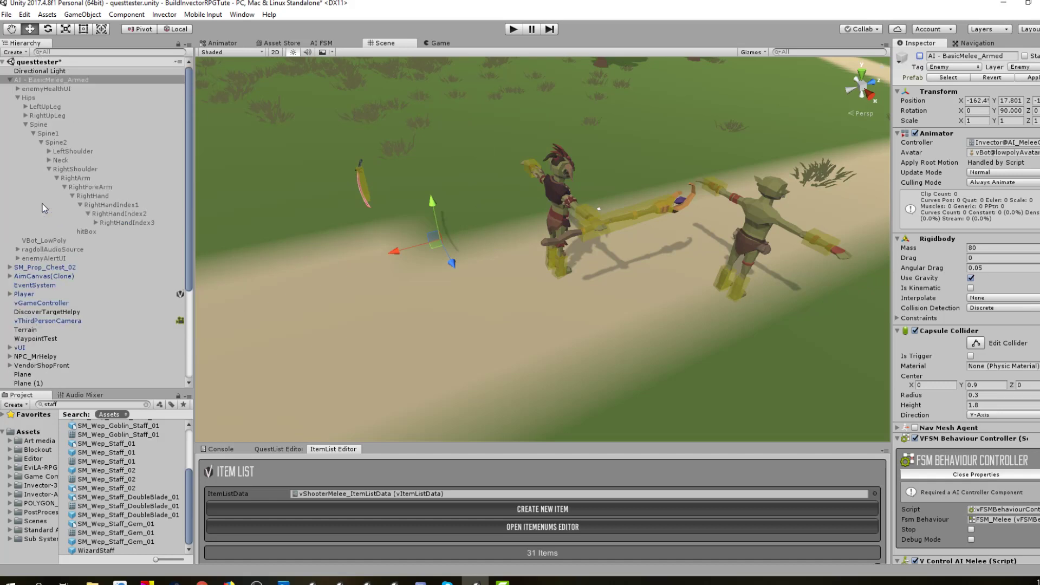
{"action": "left_click", "coordinate": [4, 79]}
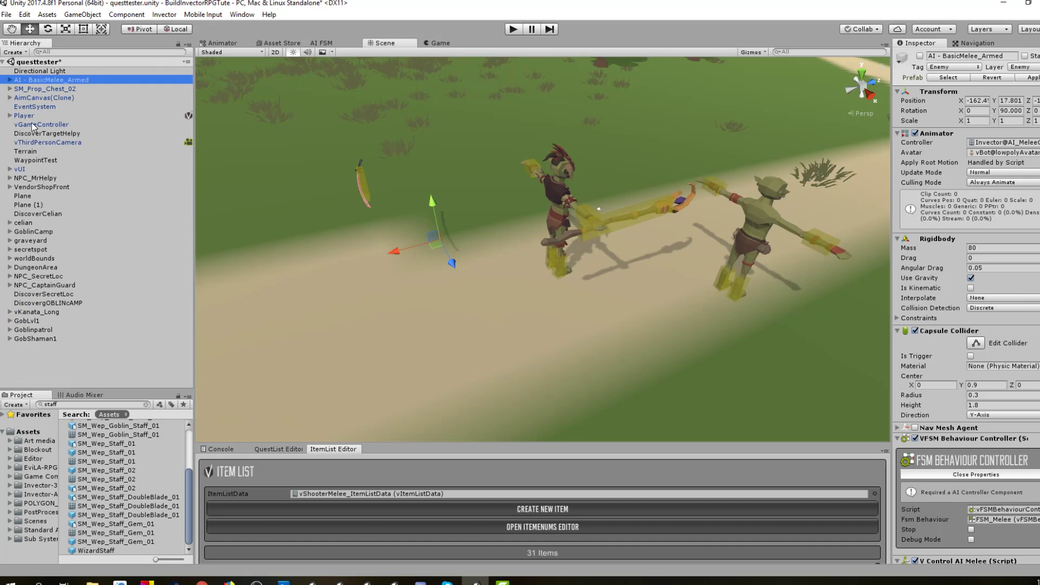
{"action": "mouse_move", "coordinate": [343, 189]}
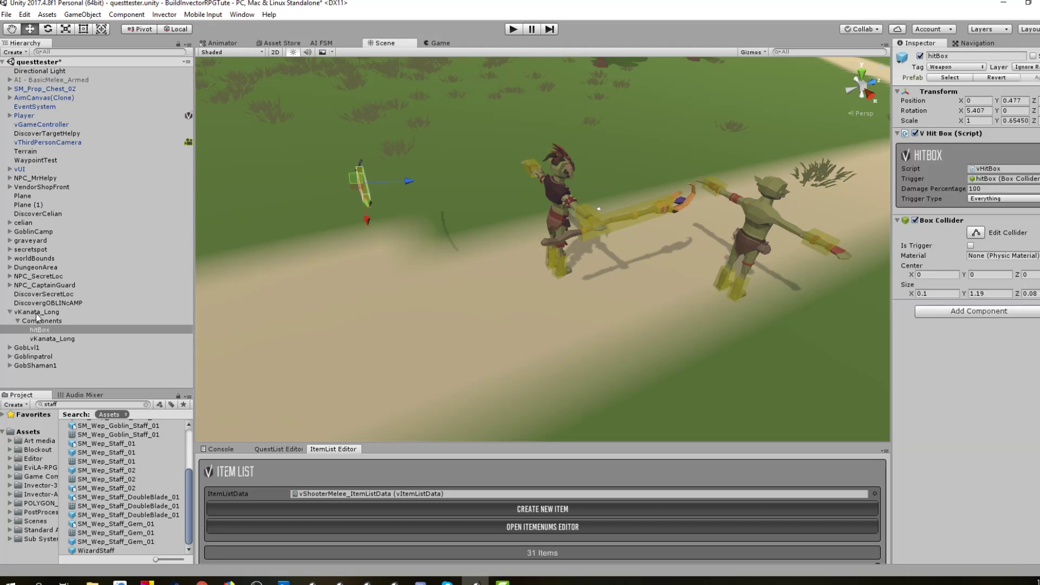
Copy the katana's hitBox under GobLvl1's Elbow_R and select the Hand_R bone
{"action": "left_click", "coordinate": [37, 312]}
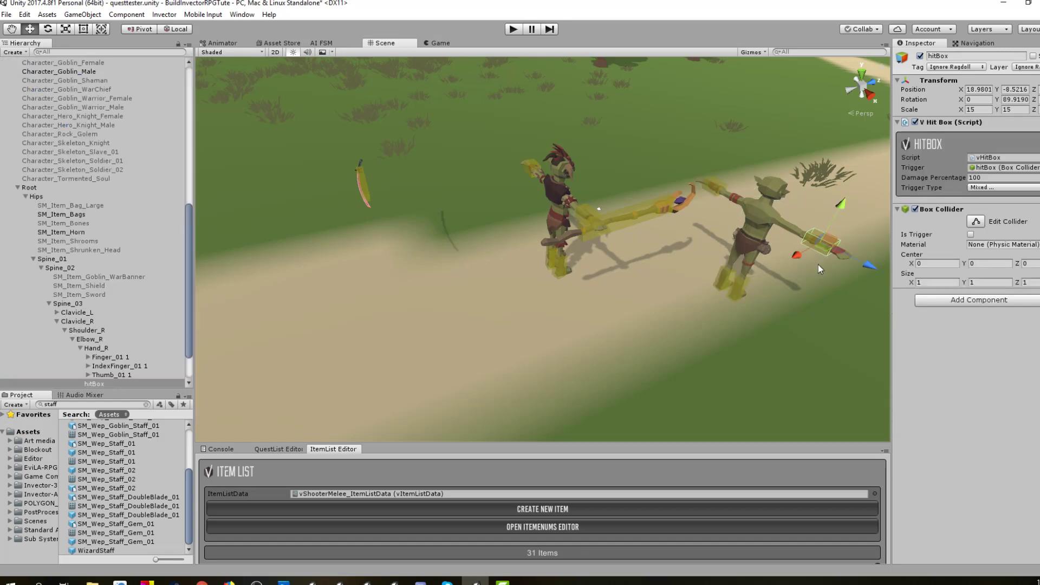
{"action": "scroll", "scroll_direction": "down", "scroll_amount": 3}
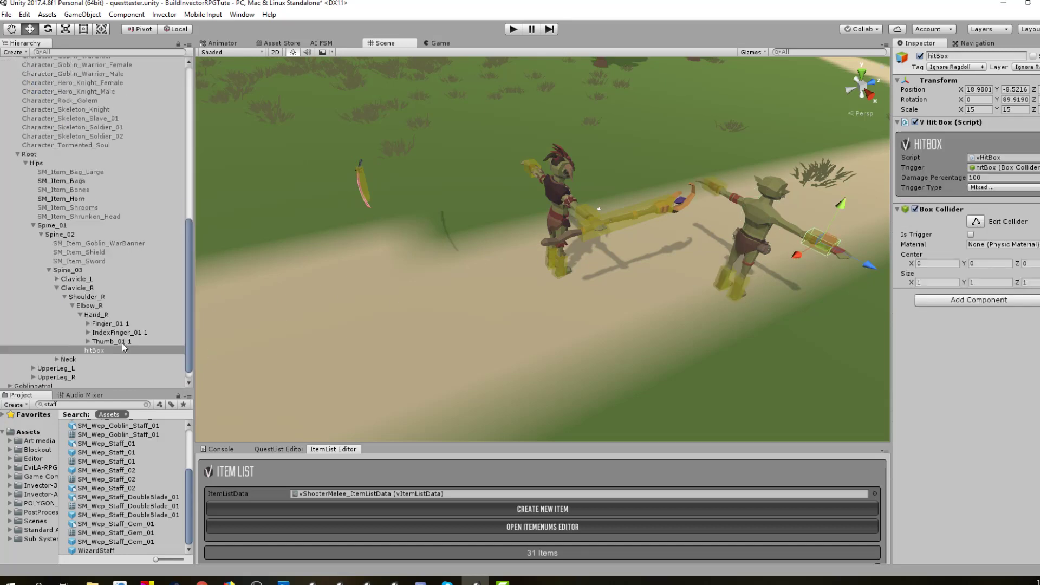
{"action": "left_click", "coordinate": [95, 314]}
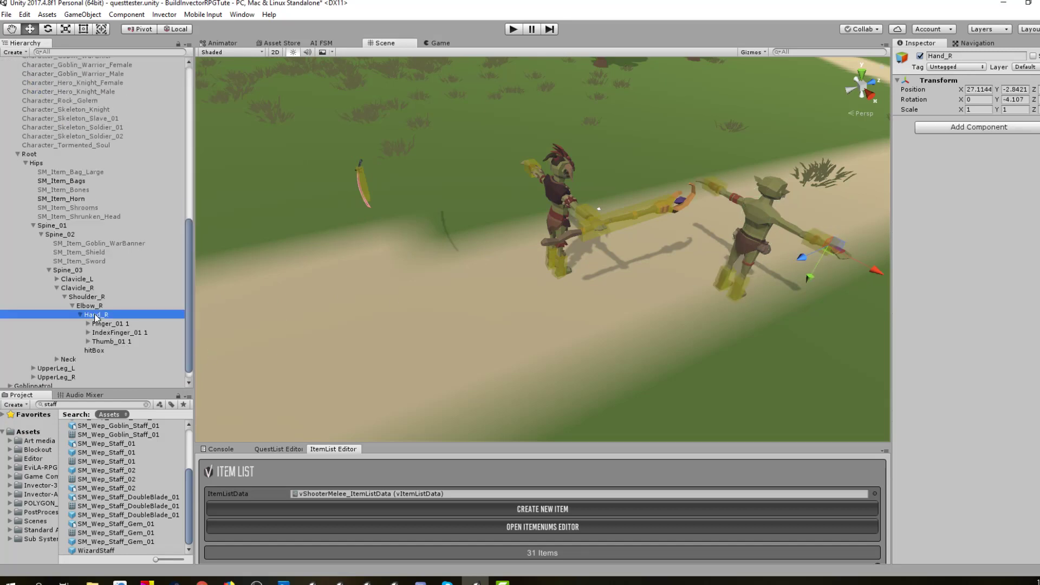
{"action": "mouse_move", "coordinate": [636, 306]}
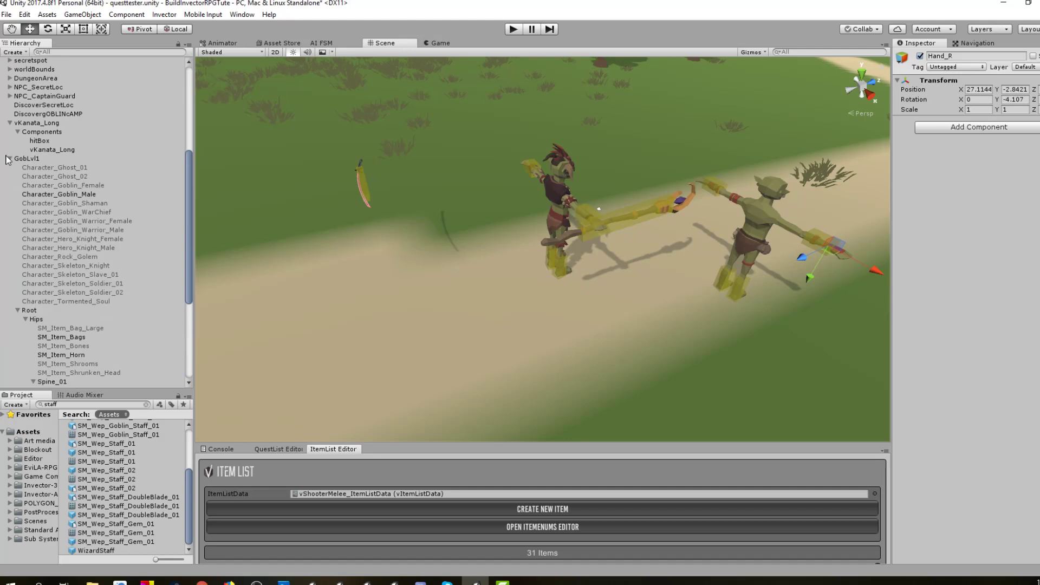
{"action": "left_click", "coordinate": [37, 122]}
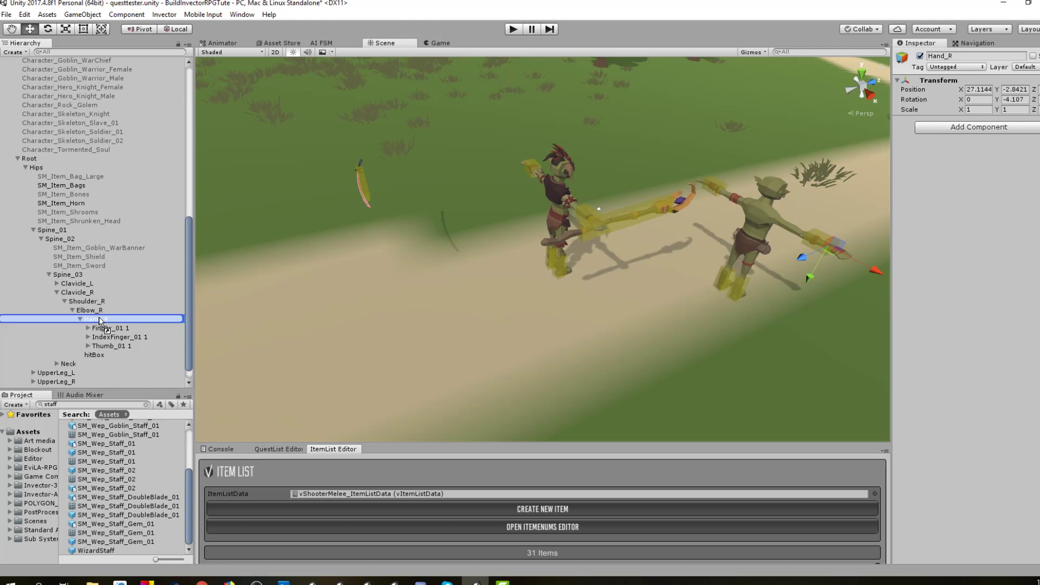
{"action": "left_click", "coordinate": [114, 318]}
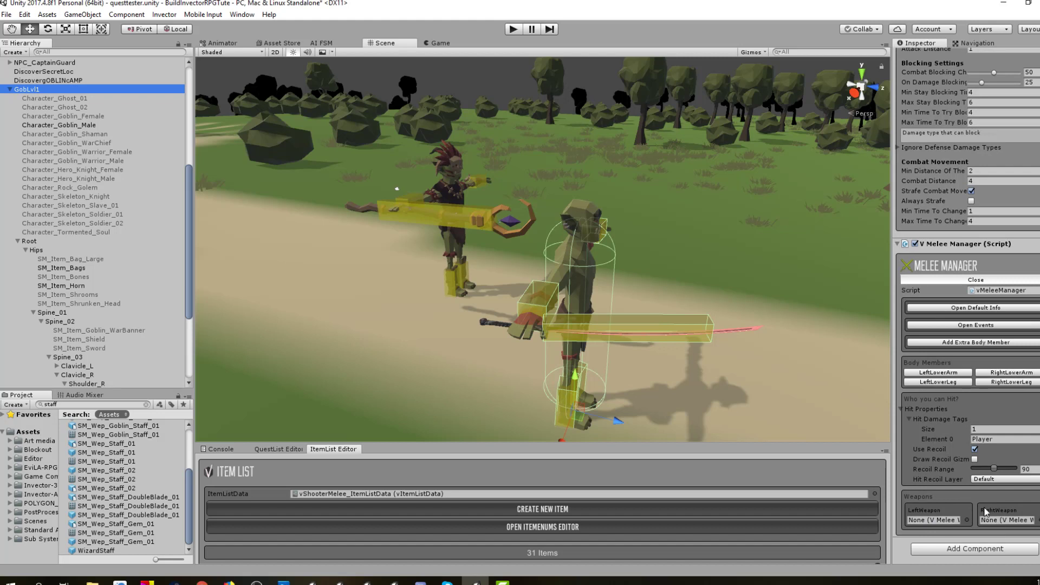
{"action": "mouse_move", "coordinate": [518, 350]}
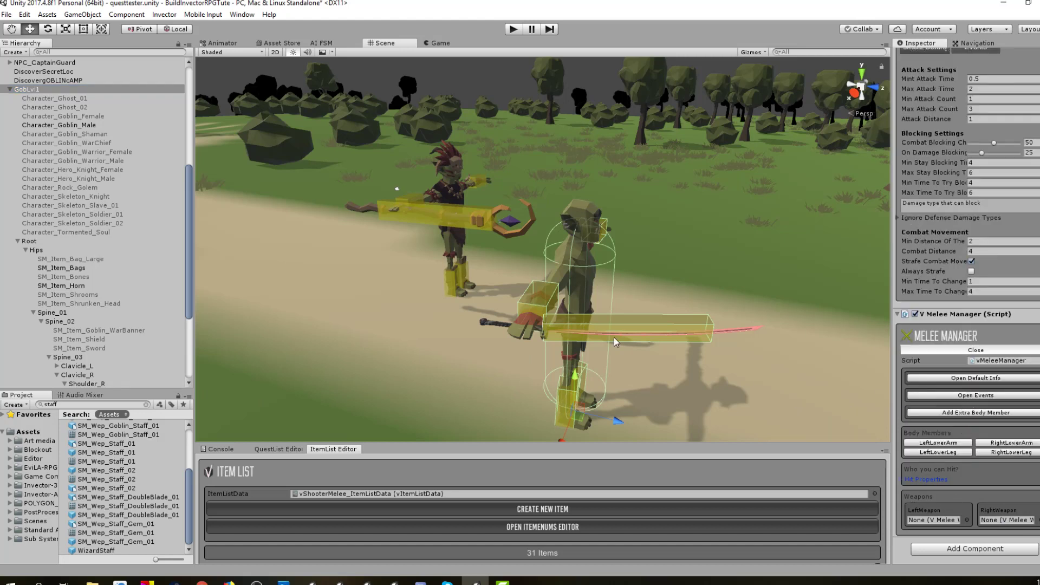
{"action": "mouse_move", "coordinate": [604, 343]}
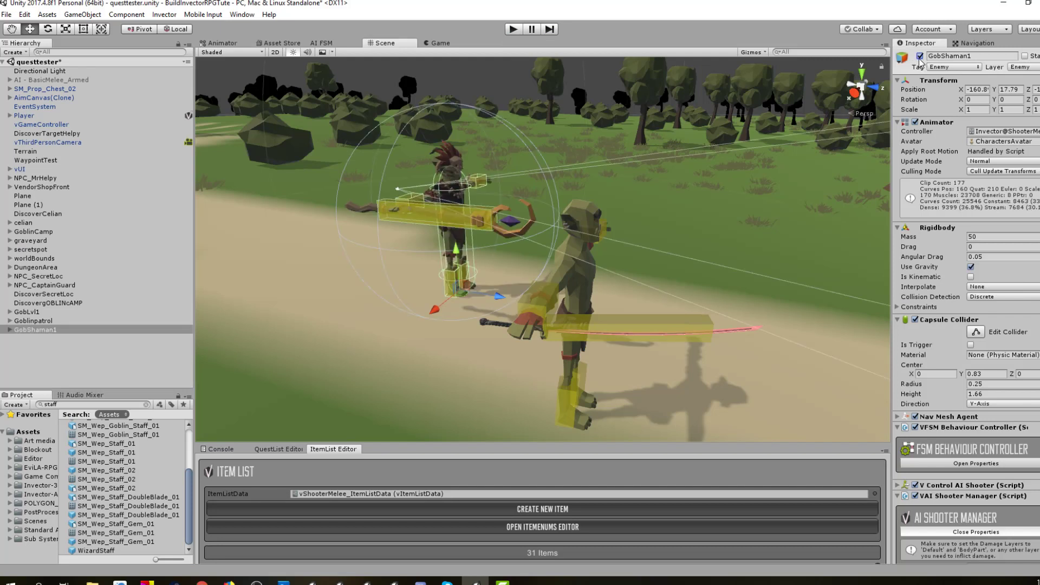
Untick GobShaman1 and GobLvl1 so both goblins vanish from the scene
{"action": "left_click", "coordinate": [34, 320]}
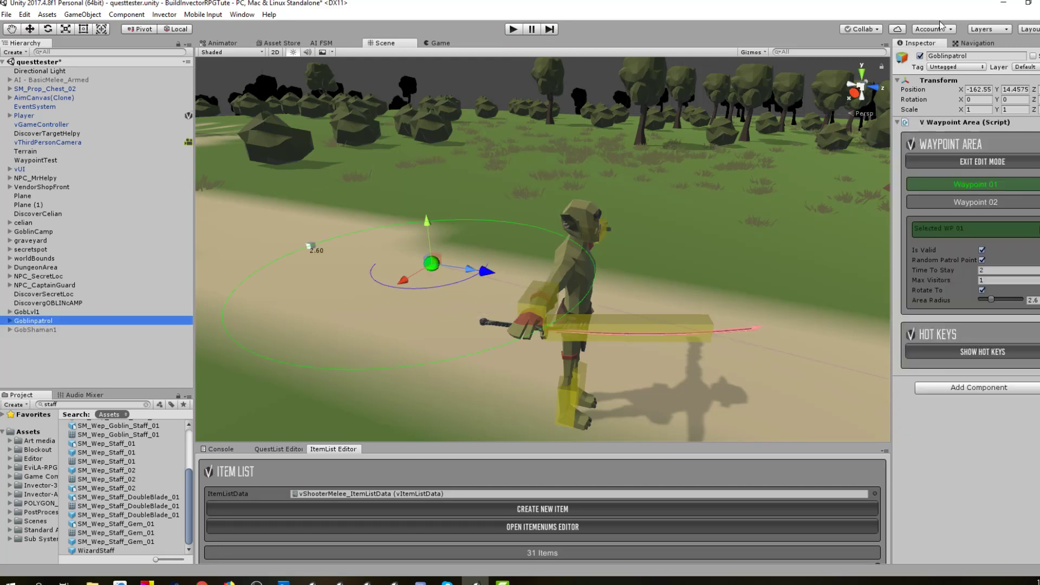
{"action": "left_click", "coordinate": [26, 312]}
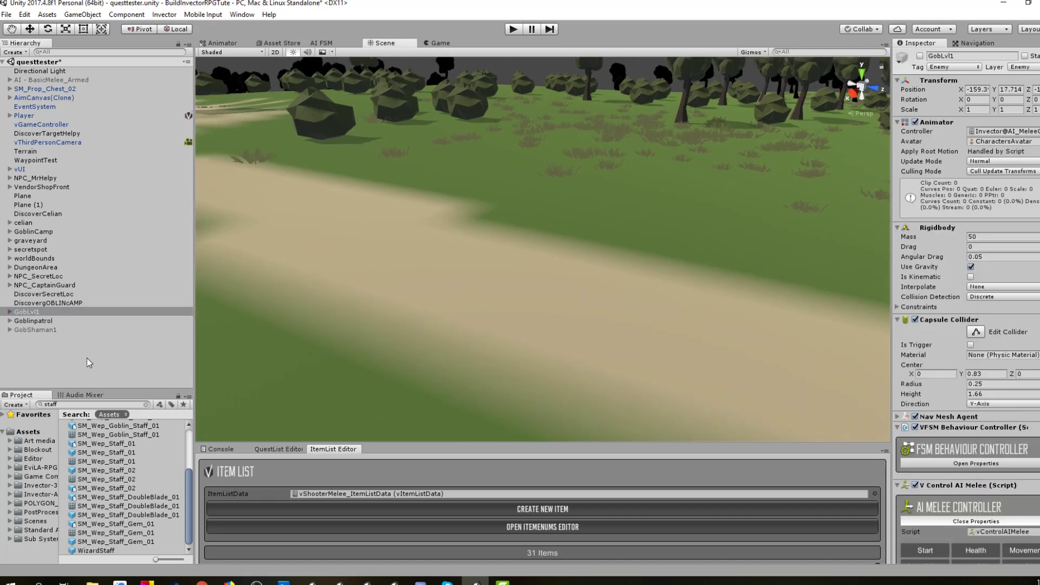
{"action": "left_click", "coordinate": [163, 14]}
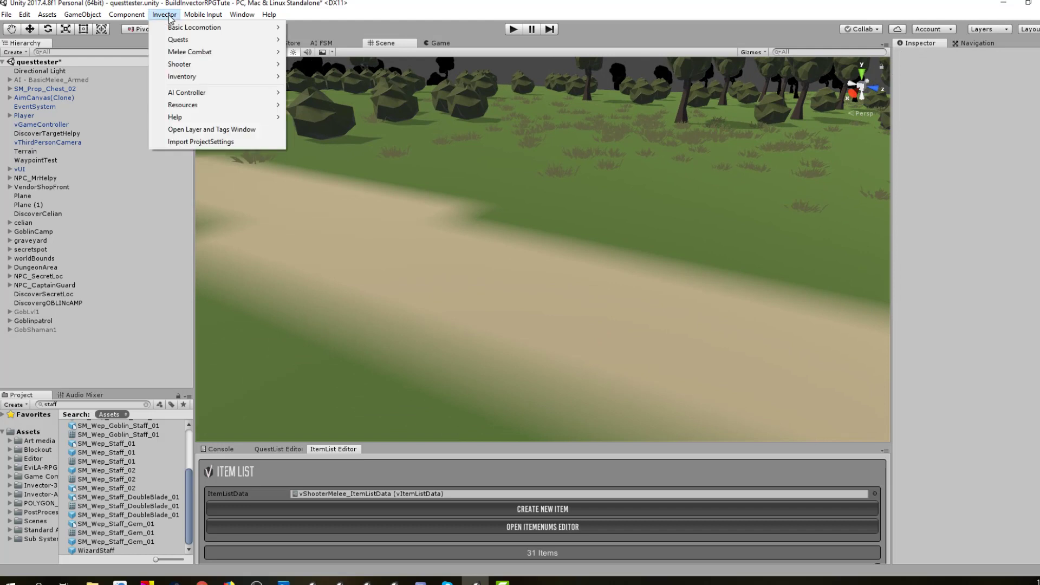
{"action": "mouse_move", "coordinate": [186, 93]}
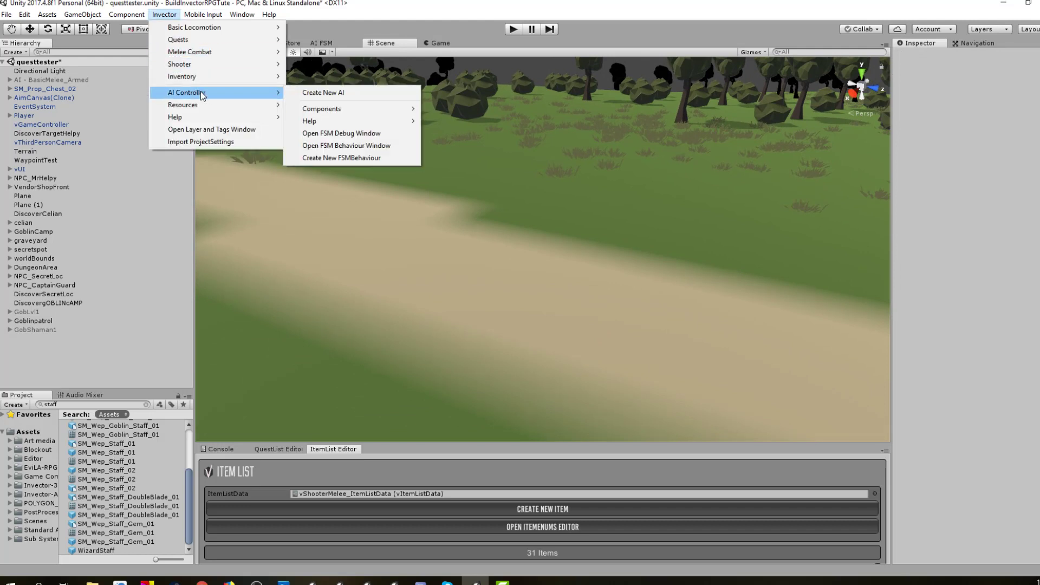
Start a new AI character and choose the Character_Goblin_Shaman model
{"action": "left_click", "coordinate": [322, 92]}
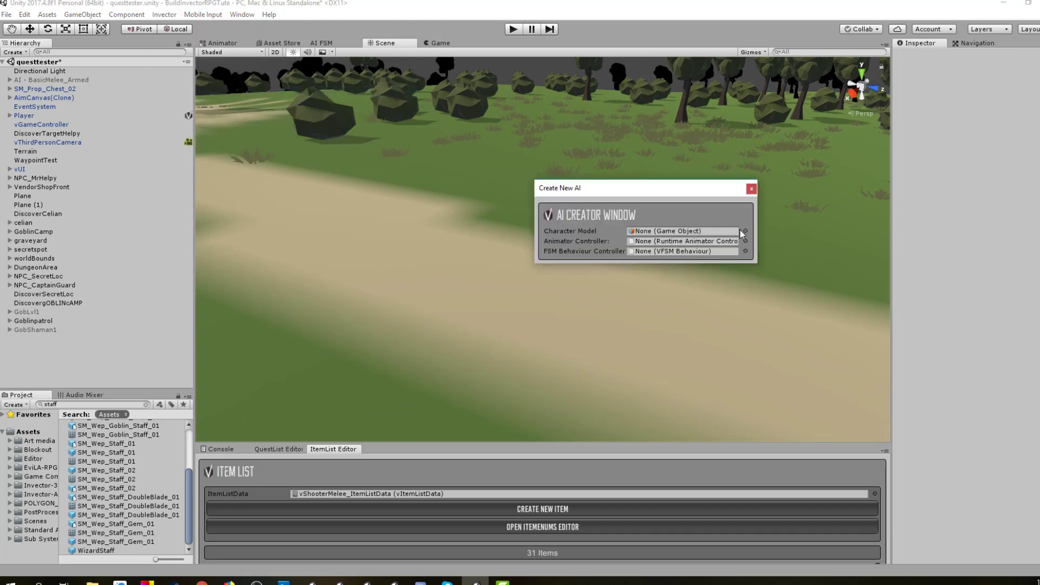
{"action": "left_click", "coordinate": [743, 231]}
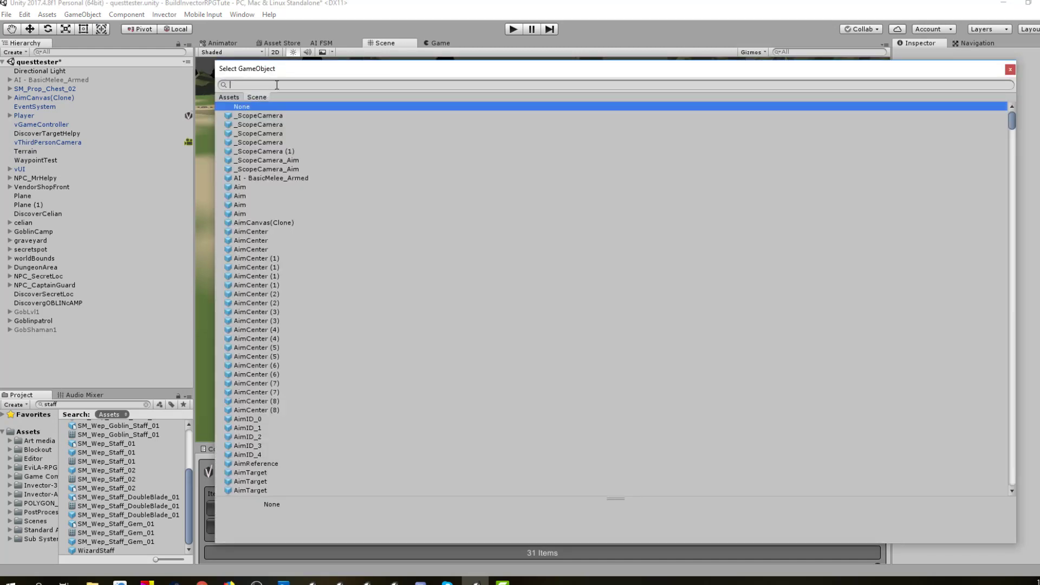
{"action": "type", "text": "shaman"}
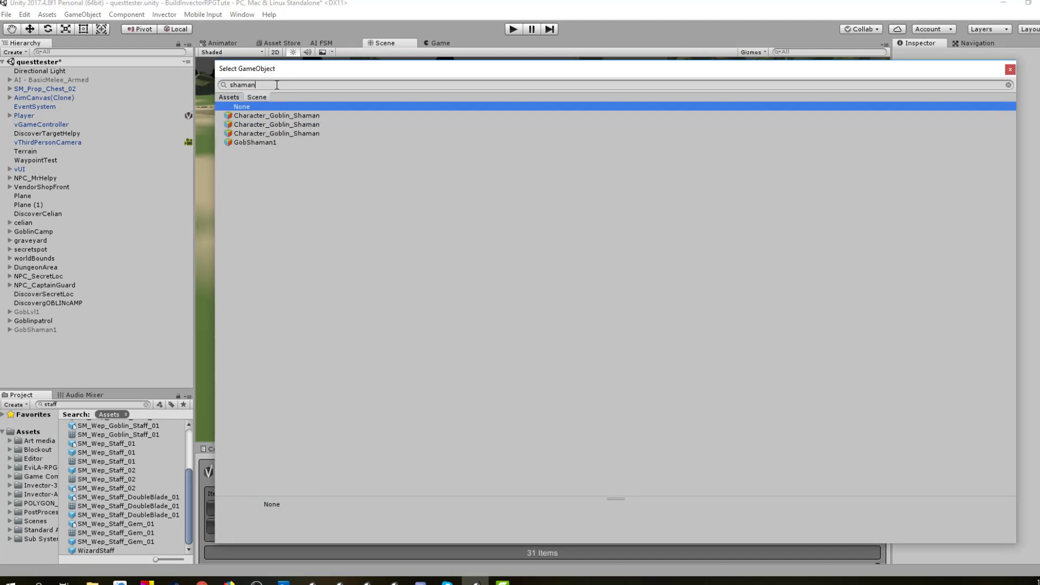
{"action": "left_click", "coordinate": [276, 114]}
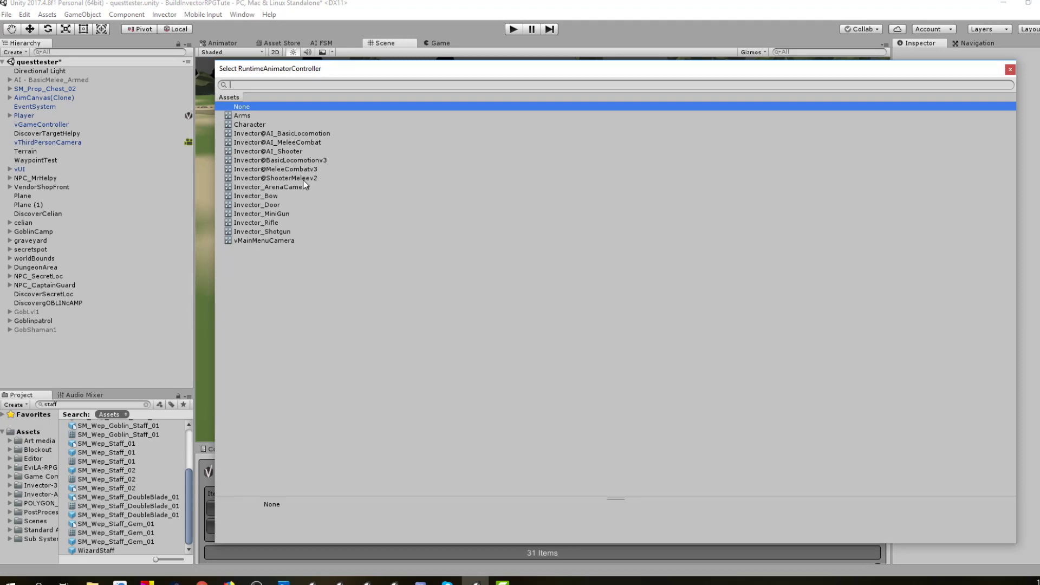
Assign the Invector@AI_Shooter animator controller and the FSM_Shooter behaviour
{"action": "left_click", "coordinate": [276, 177]}
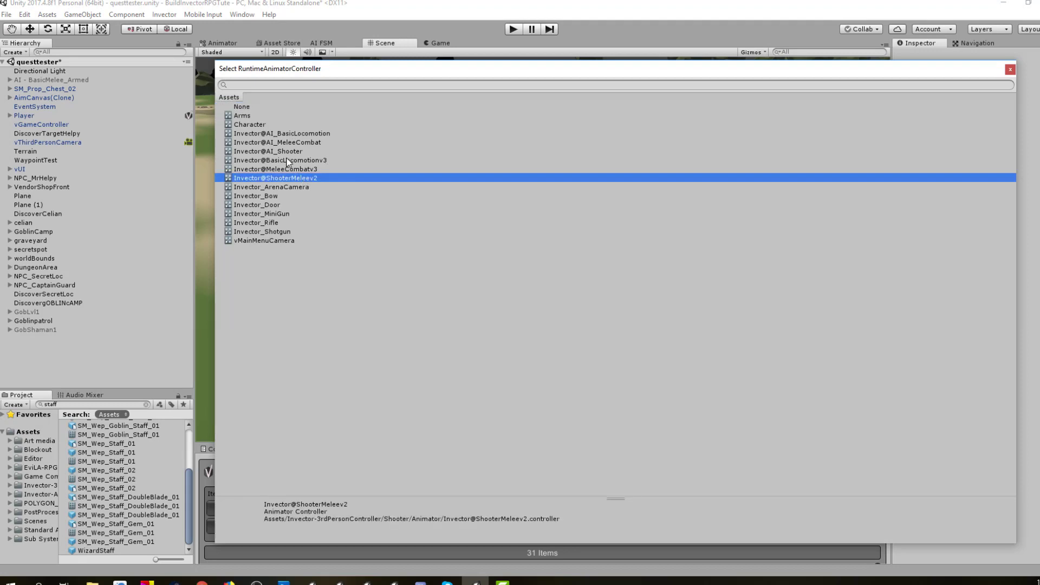
{"action": "left_click", "coordinate": [267, 151]}
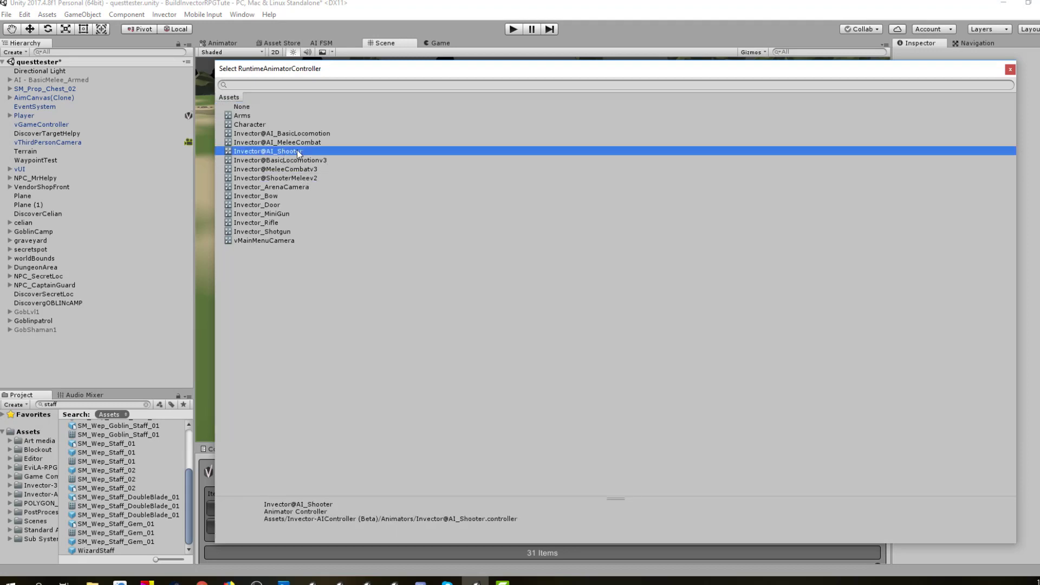
{"action": "mouse_move", "coordinate": [286, 152]}
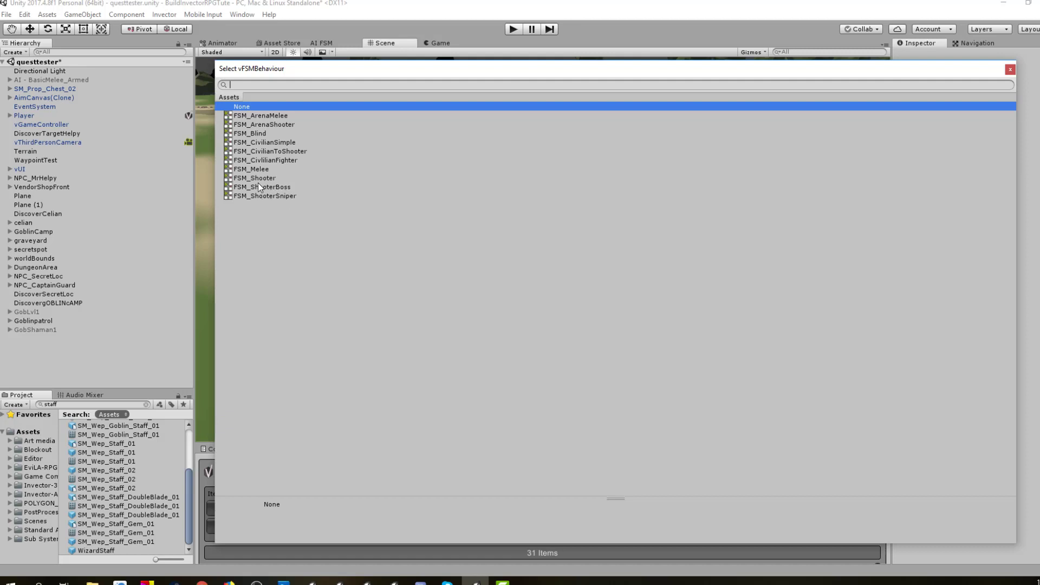
{"action": "mouse_move", "coordinate": [258, 196]}
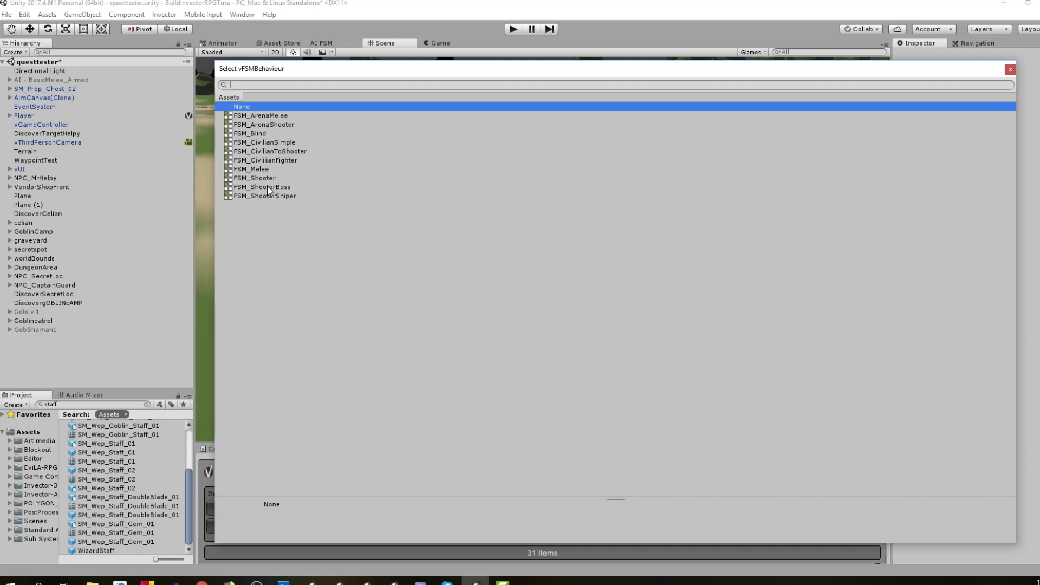
{"action": "mouse_move", "coordinate": [259, 185]}
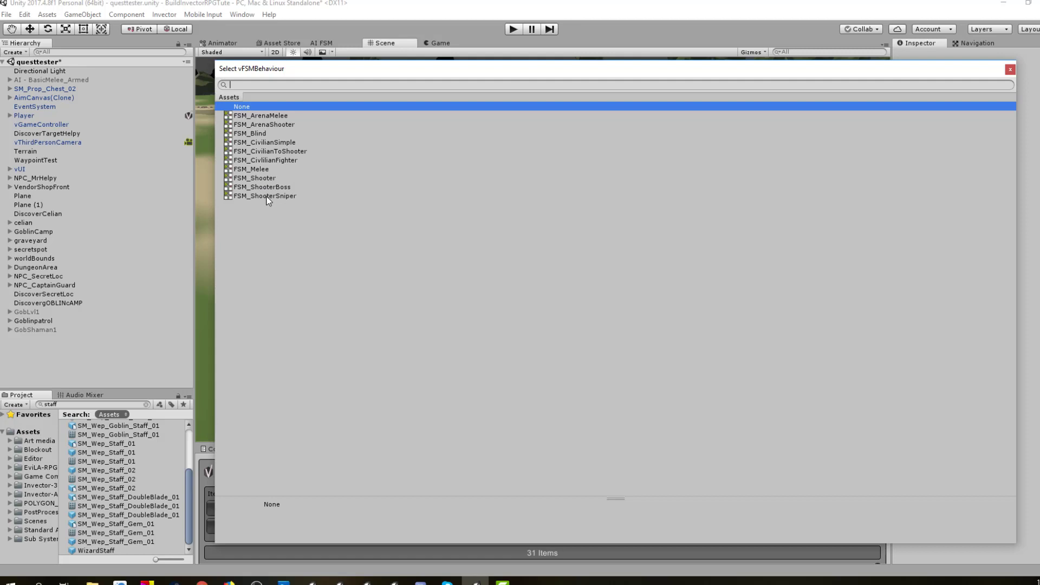
{"action": "mouse_move", "coordinate": [264, 180]}
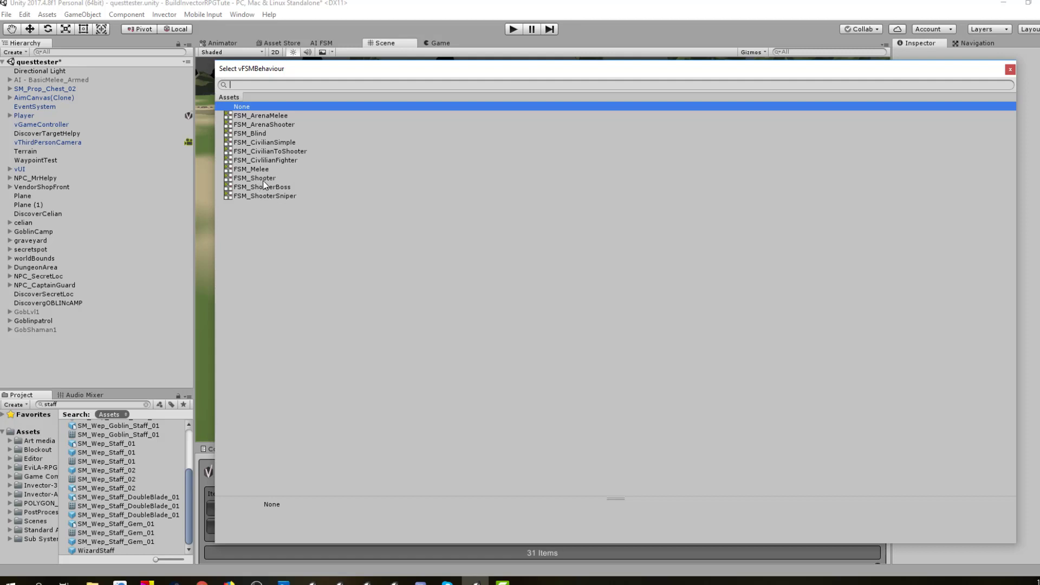
{"action": "left_click", "coordinate": [254, 178]}
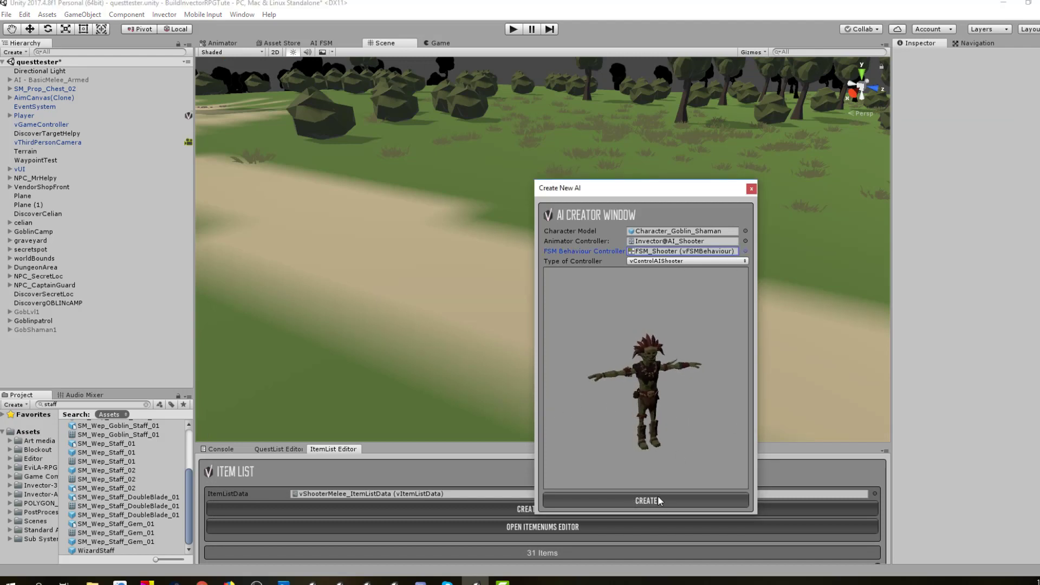
Create the goblin shaman AI and rename the clone 'GoibShaman' in the Hierarchy
{"action": "left_click", "coordinate": [643, 500]}
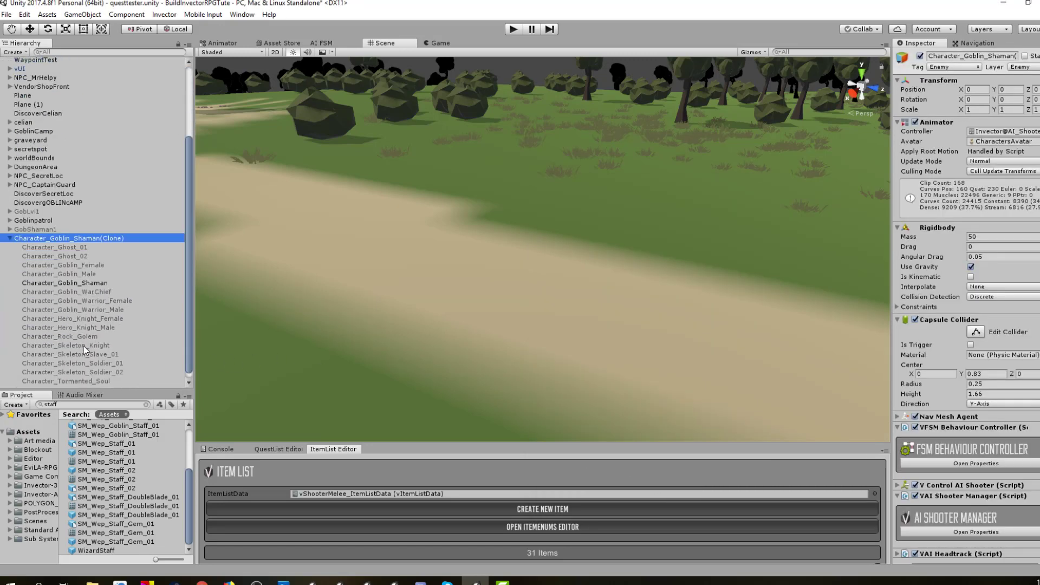
{"action": "double_click", "coordinate": [69, 238]}
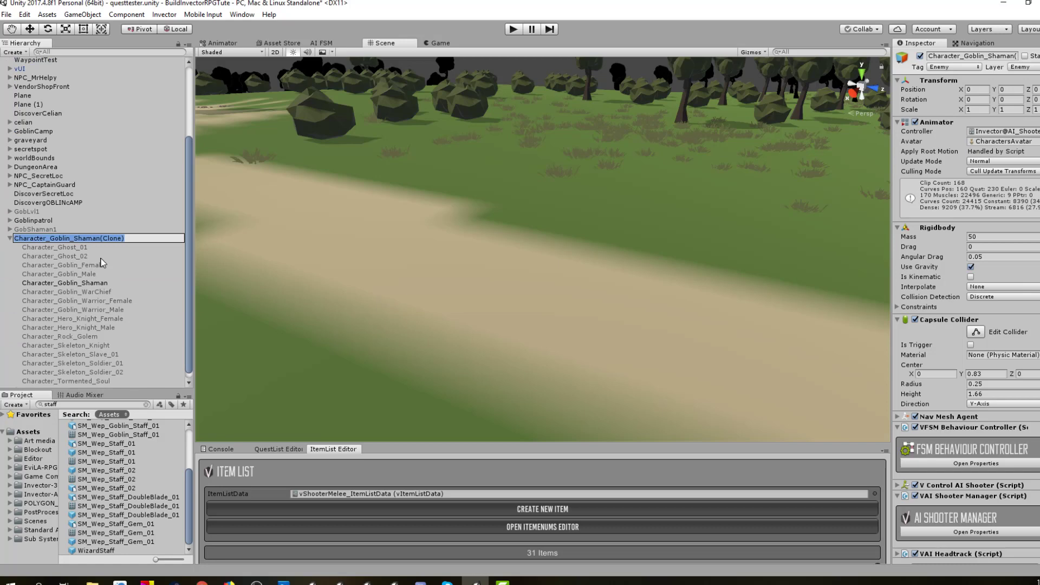
{"action": "type", "text": "GoibShaman2"}
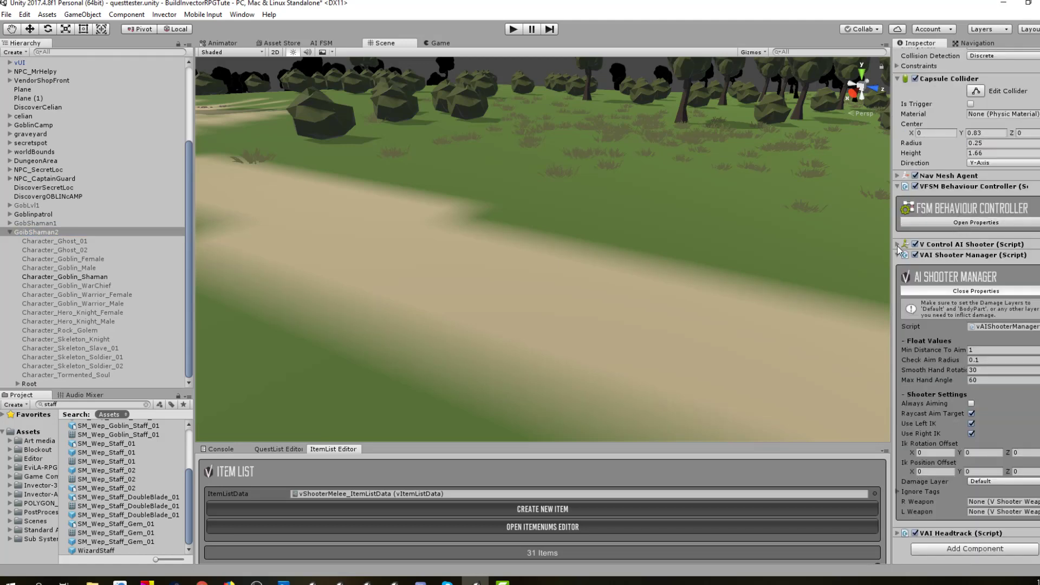
{"action": "left_click", "coordinate": [899, 243]}
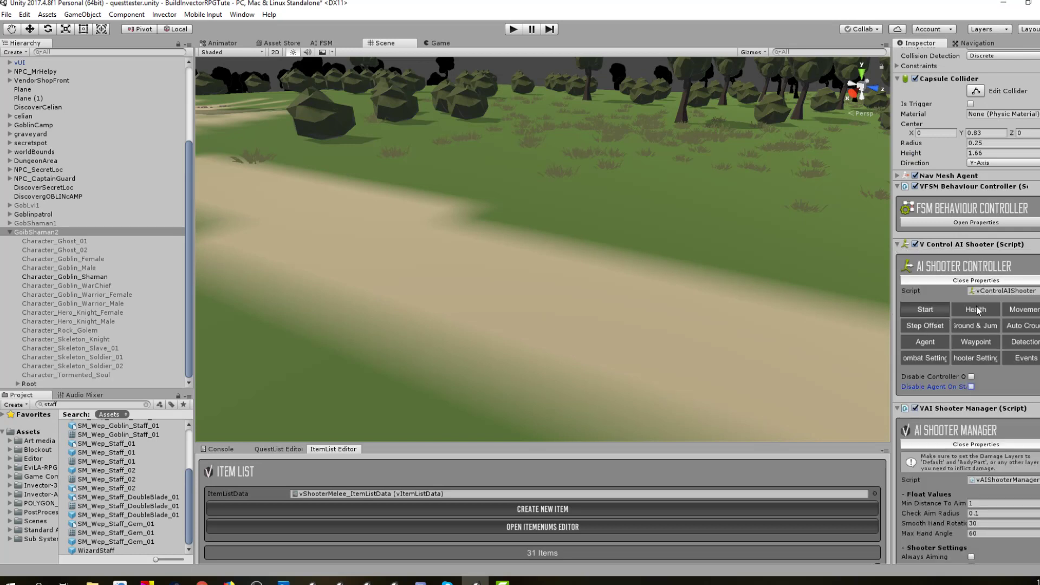
Set the shaman's health value to 65 and make its detection use the Player layer
{"action": "left_click", "coordinate": [974, 309]}
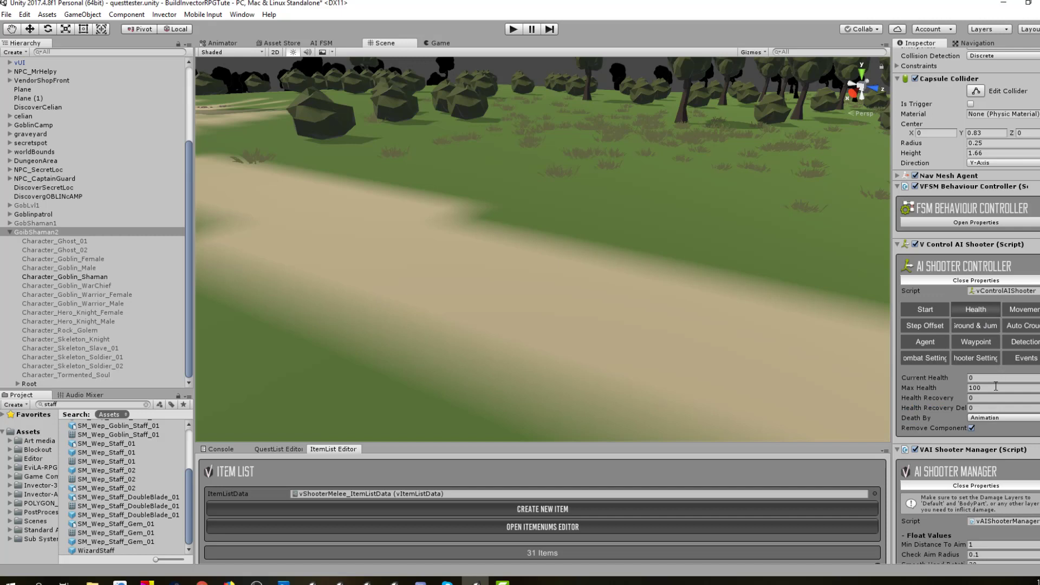
{"action": "type", "text": "65"}
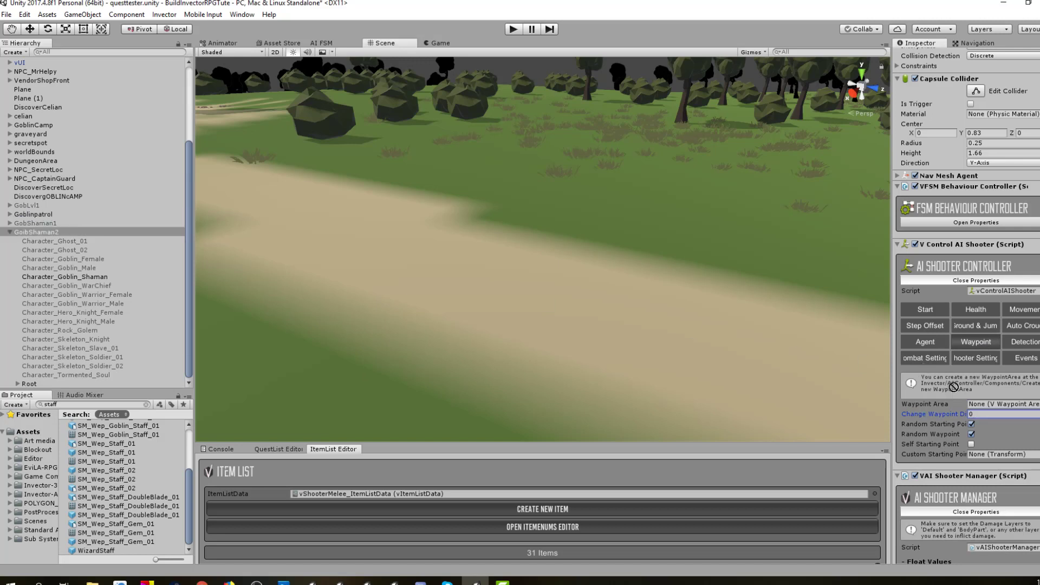
{"action": "left_click", "coordinate": [970, 444]}
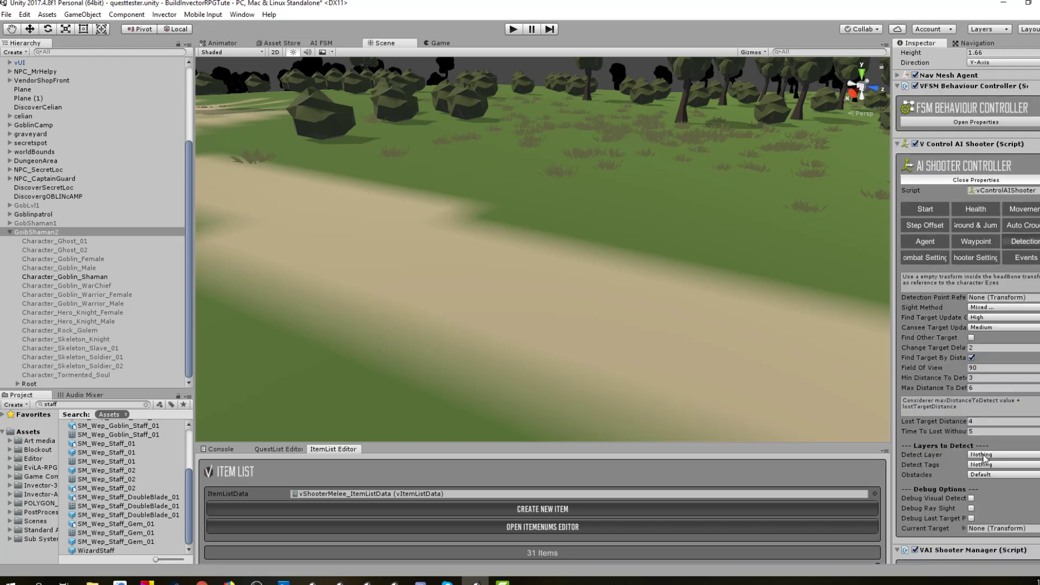
{"action": "left_click", "coordinate": [1001, 454]}
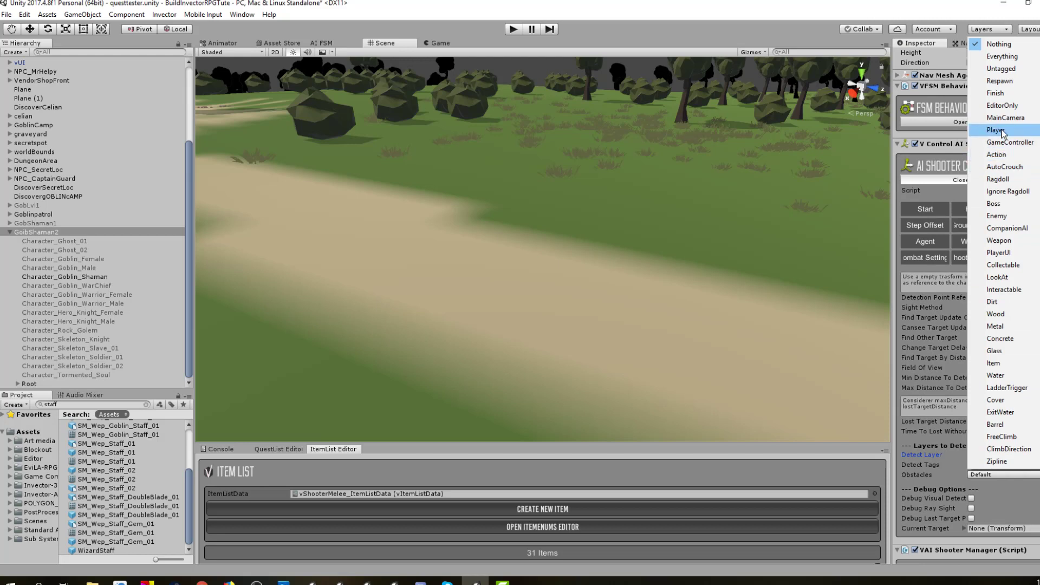
{"action": "left_click", "coordinate": [997, 129]}
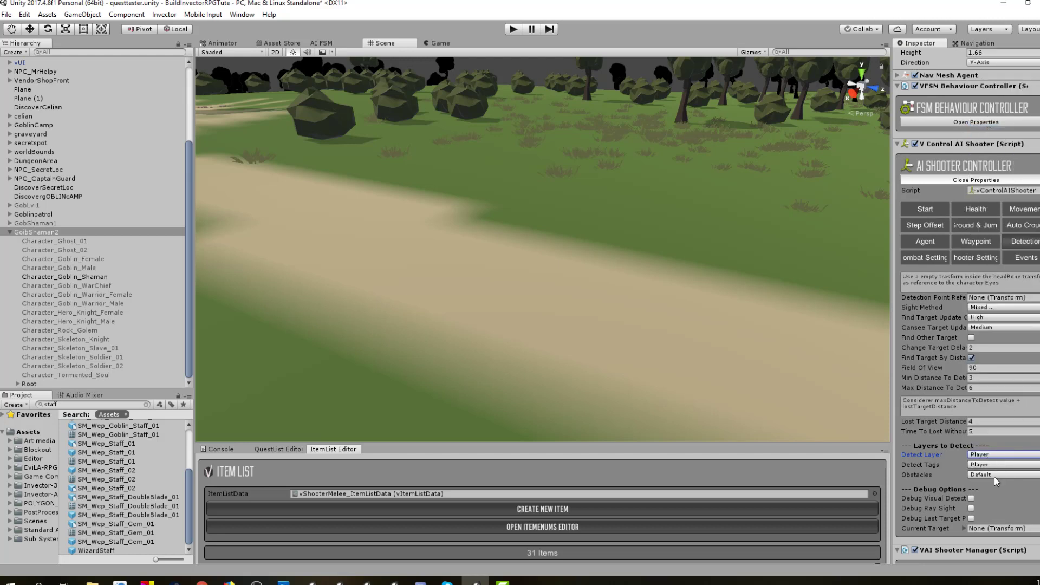
{"action": "mouse_move", "coordinate": [1008, 479]}
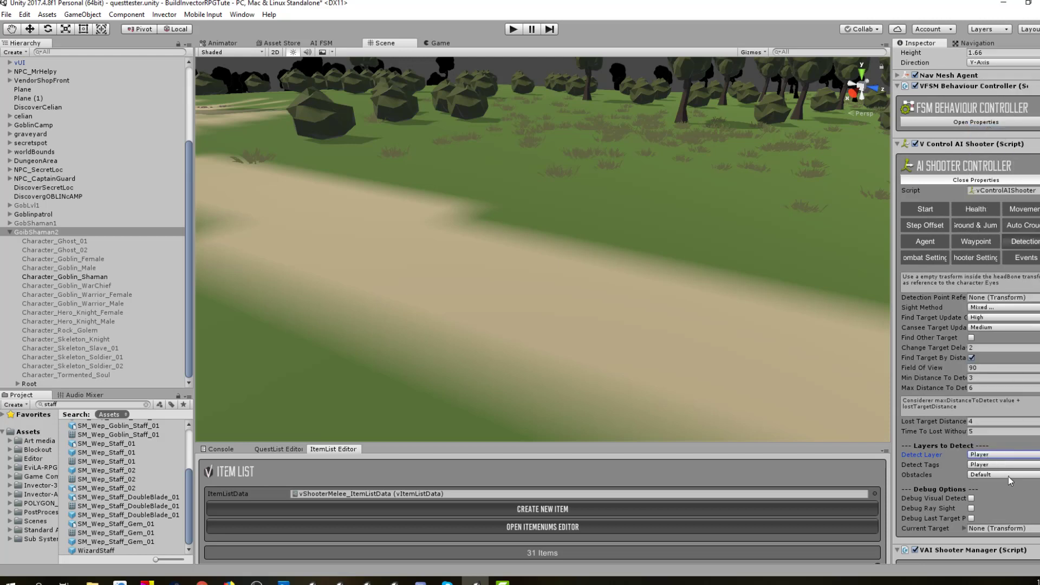
Review the shooter controller's combat settings with attack distance 4
{"action": "scroll", "scroll_direction": "down", "scroll_amount": 3}
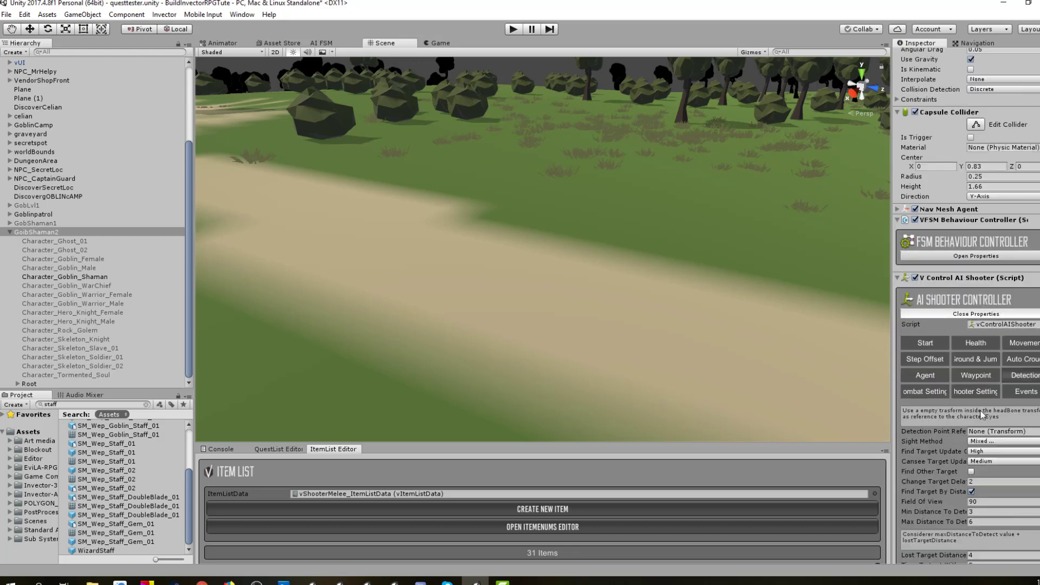
{"action": "left_click", "coordinate": [922, 391]}
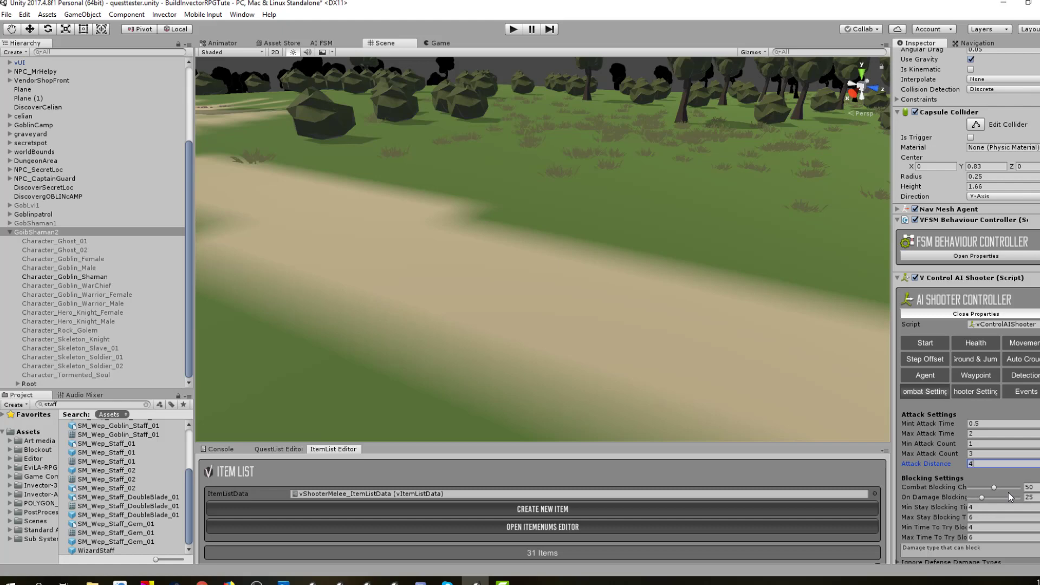
{"action": "scroll", "scroll_direction": "down", "scroll_amount": 3}
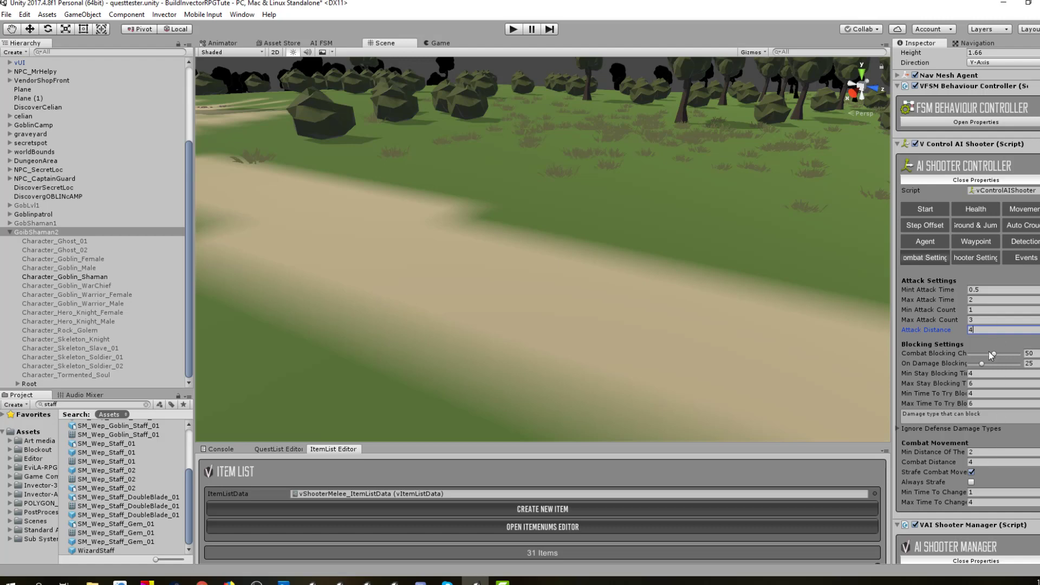
{"action": "mouse_move", "coordinate": [993, 372]}
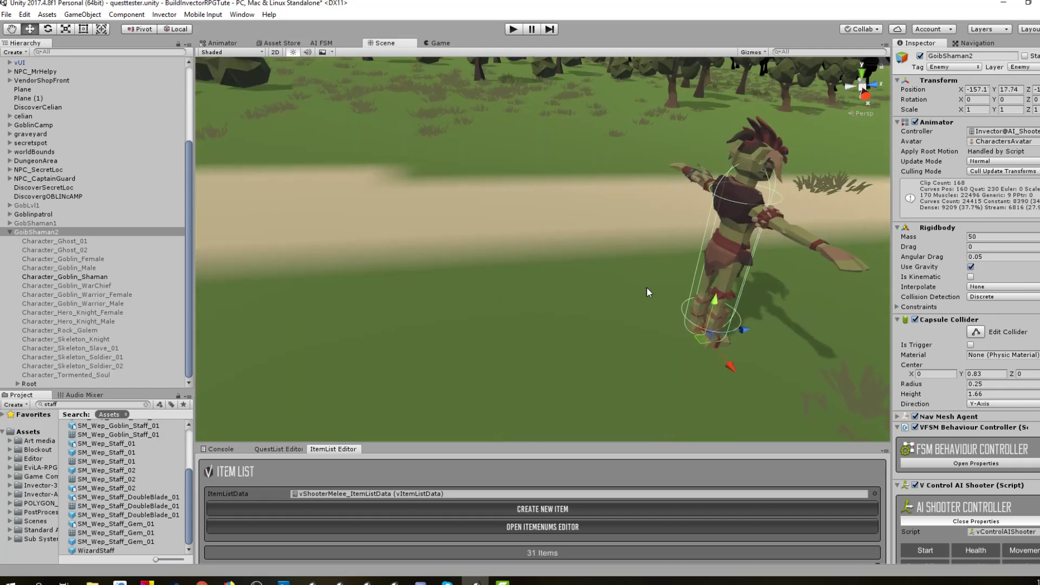
Play-test the scene to watch the goblin shaman near the player, then stop the test
{"action": "left_click", "coordinate": [512, 28]}
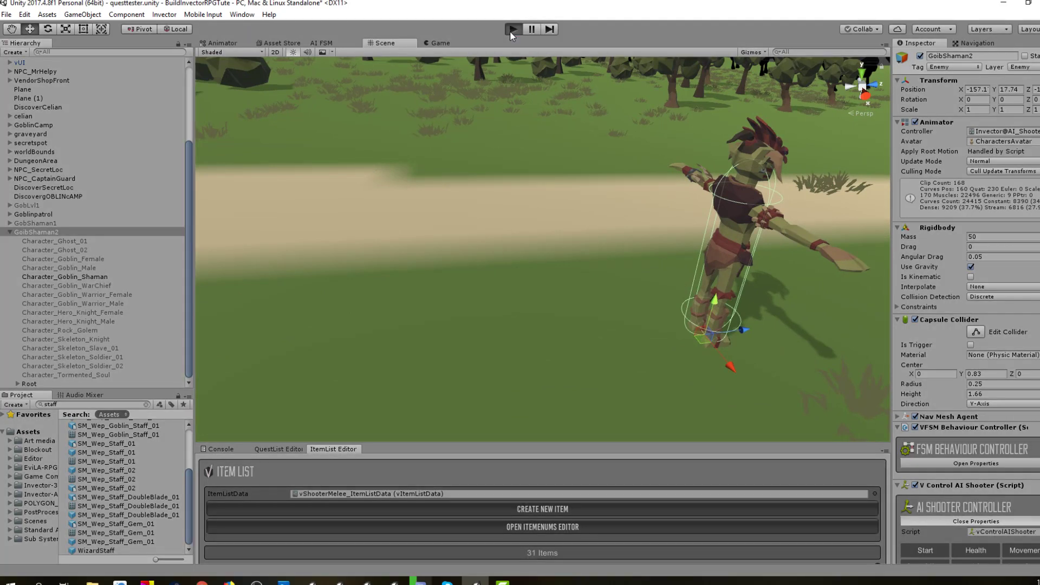
{"action": "left_click", "coordinate": [511, 28]}
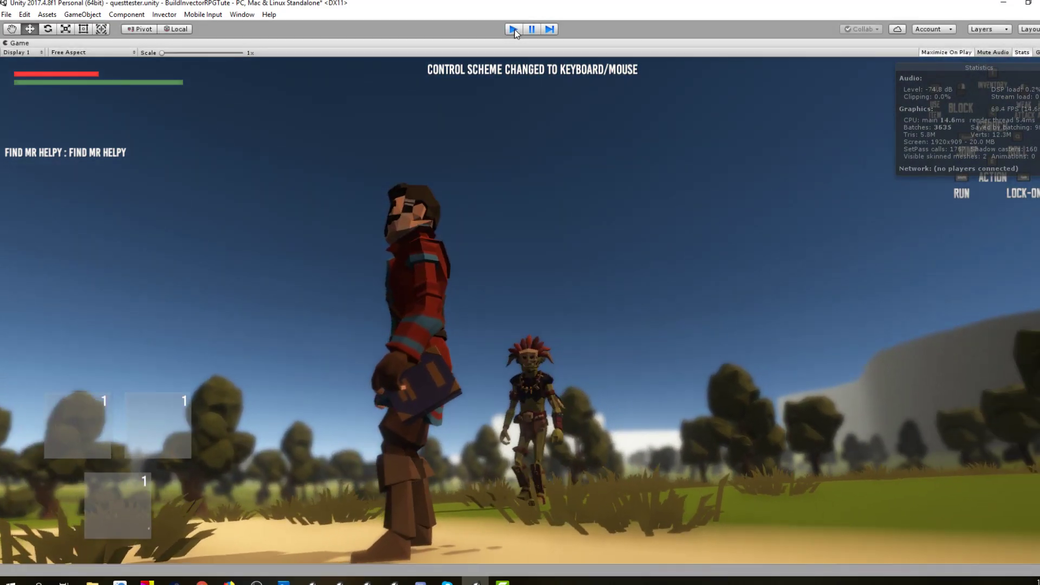
{"action": "left_click", "coordinate": [513, 28]}
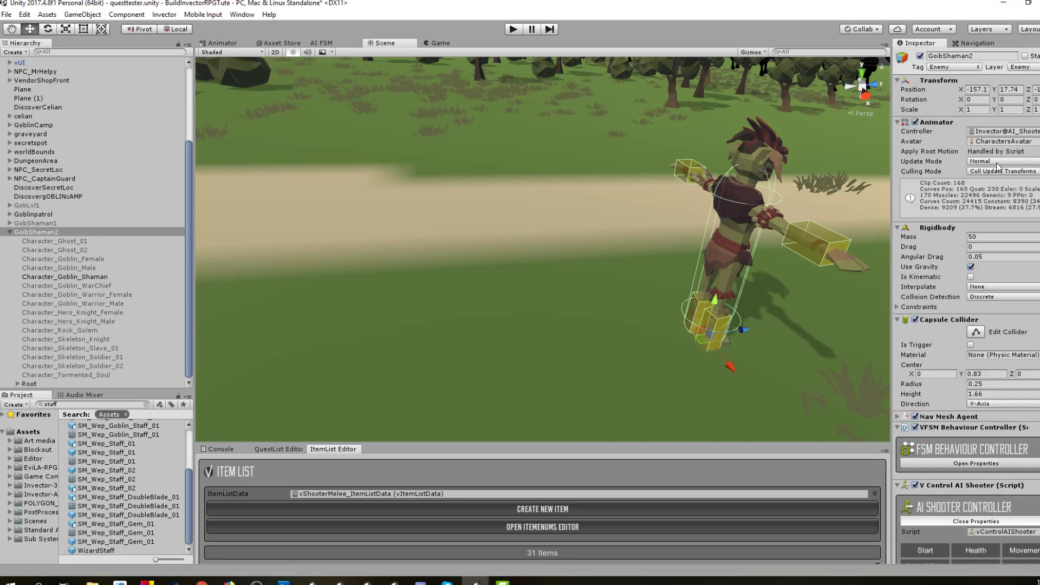
{"action": "mouse_move", "coordinate": [1003, 132]}
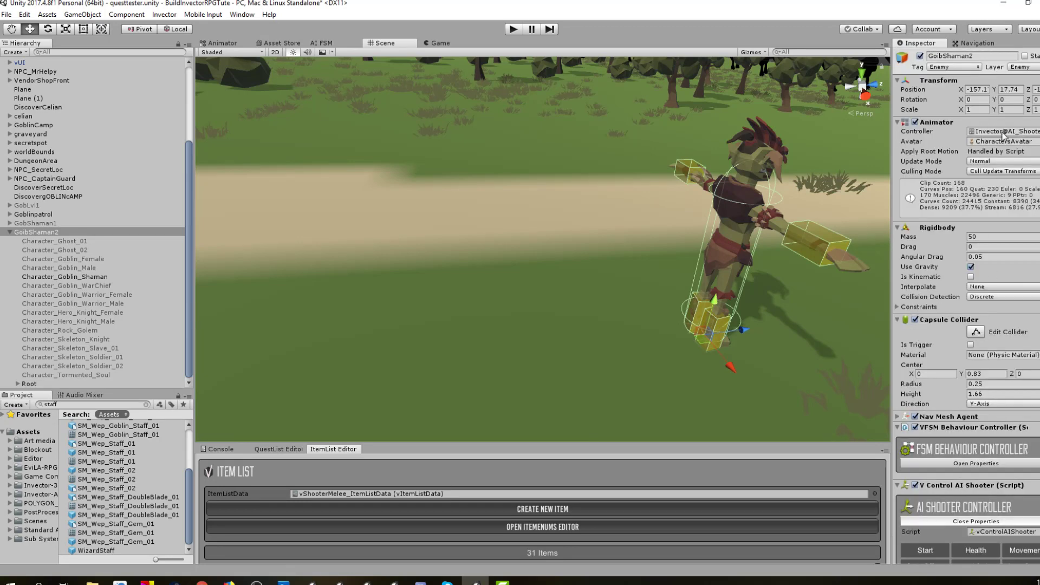
Show the AI shooter animator's layers and enter the FullBody unarmed strong attack states
{"action": "left_click", "coordinate": [221, 43]}
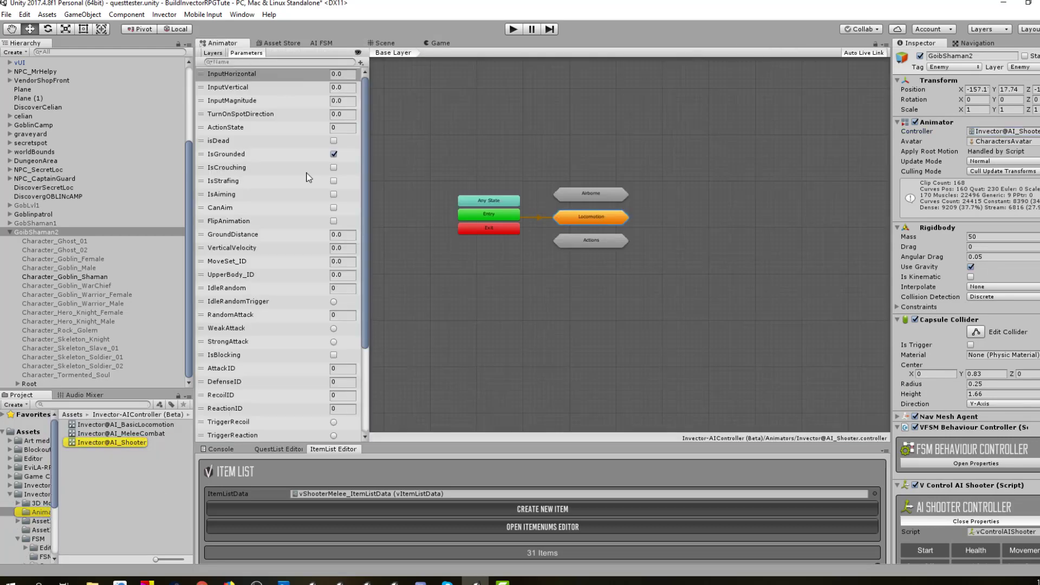
{"action": "left_click", "coordinate": [212, 52]}
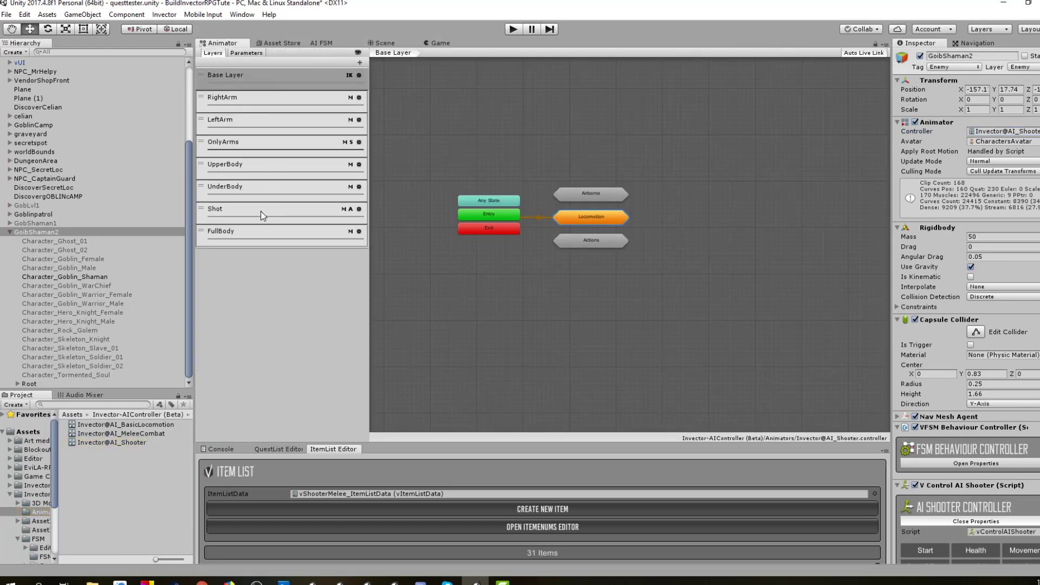
{"action": "left_click", "coordinate": [226, 164]}
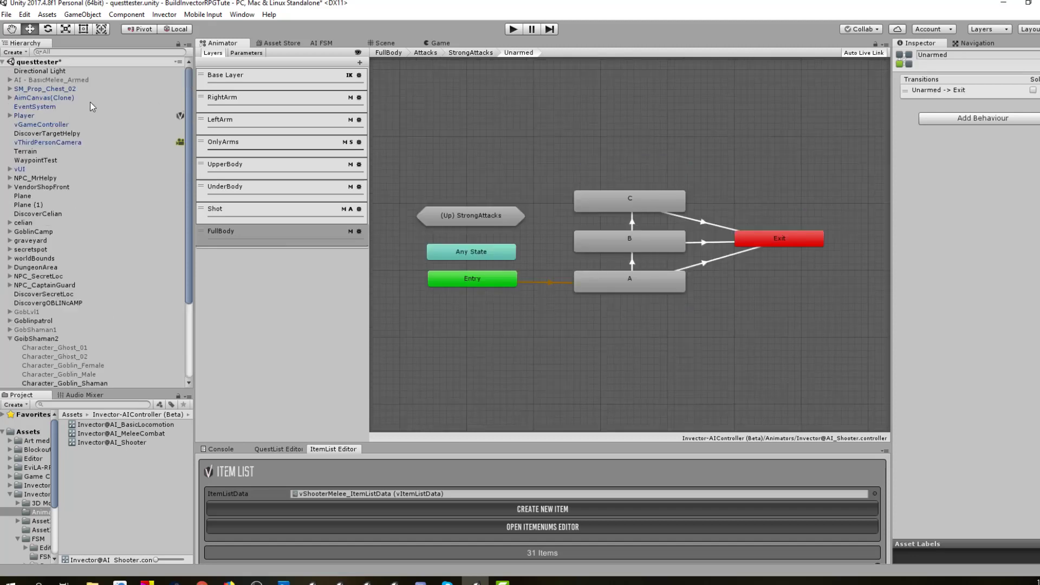
Compare AI - BasicMelee_Armed, then review GoibShaman2's combat settings with attack and combat distance 4
{"action": "left_click", "coordinate": [383, 42]}
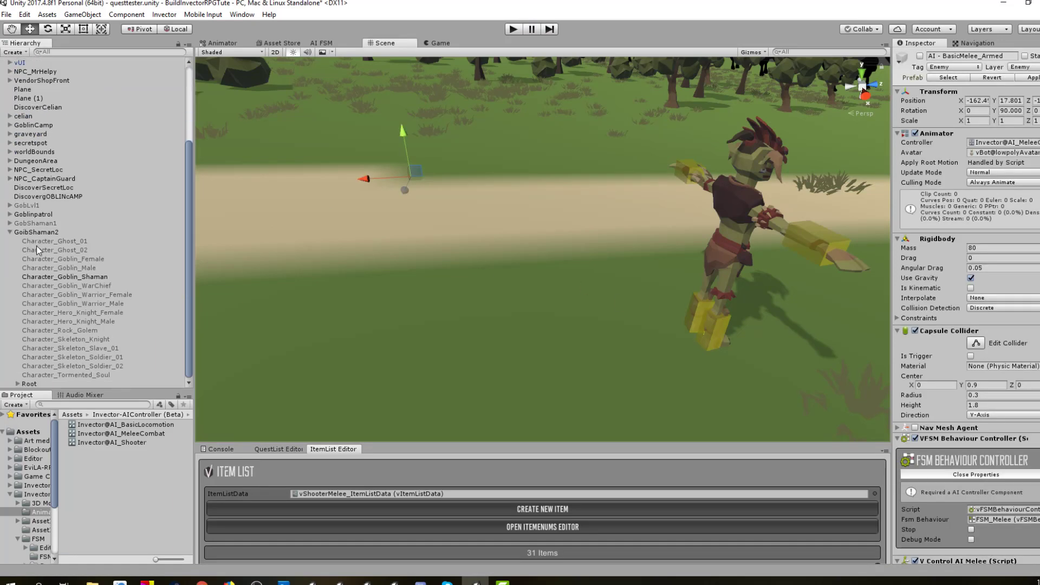
{"action": "left_click", "coordinate": [35, 232]}
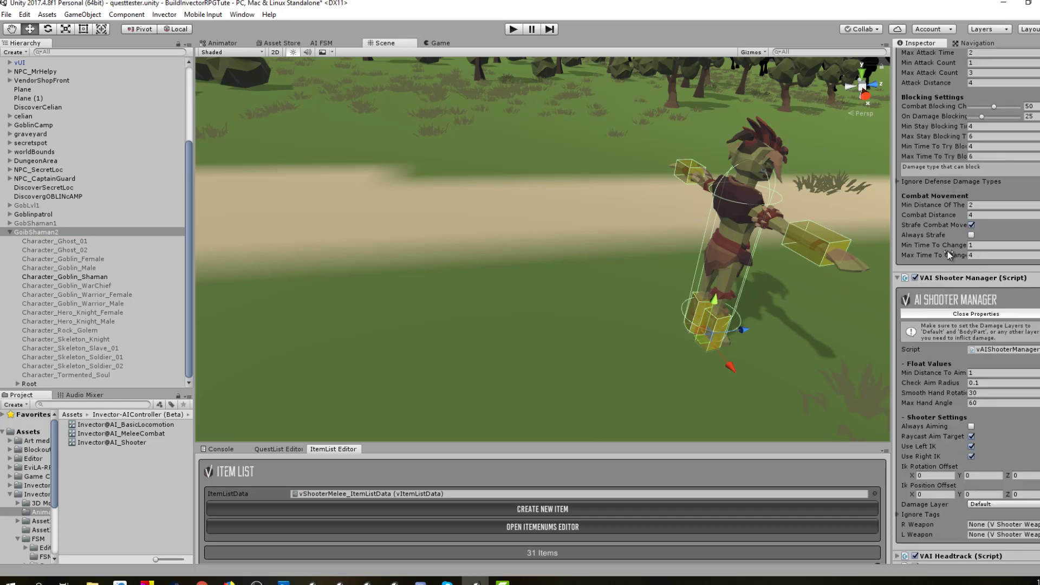
{"action": "mouse_move", "coordinate": [952, 309]}
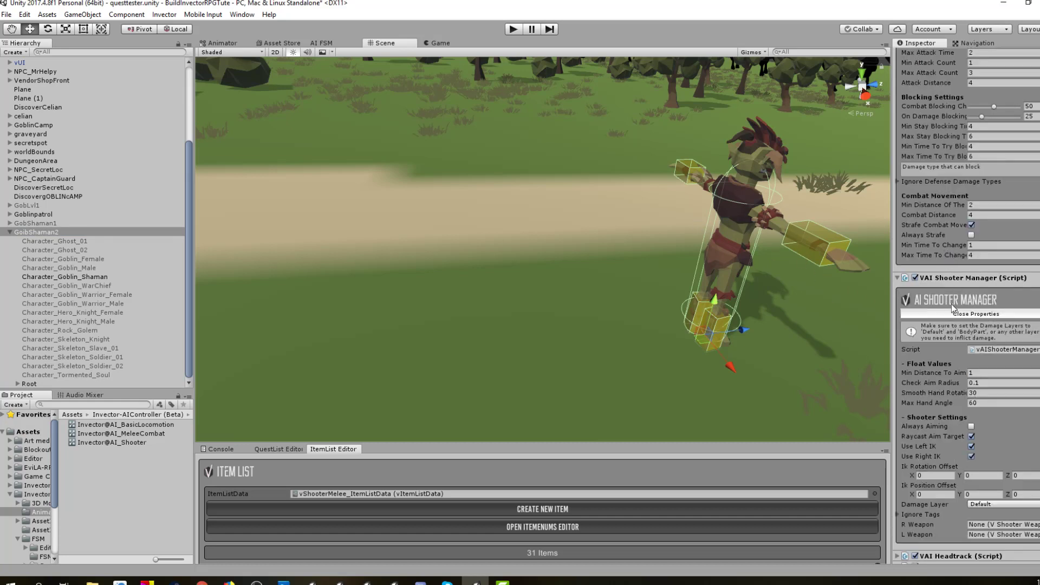
{"action": "scroll", "scroll_direction": "up", "scroll_amount": 3}
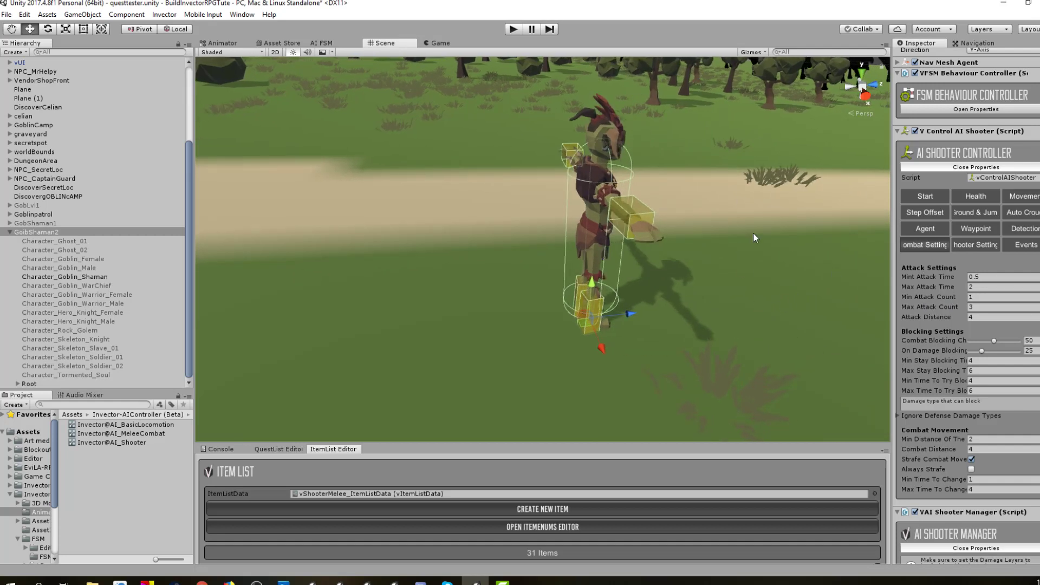
{"action": "mouse_move", "coordinate": [645, 355]}
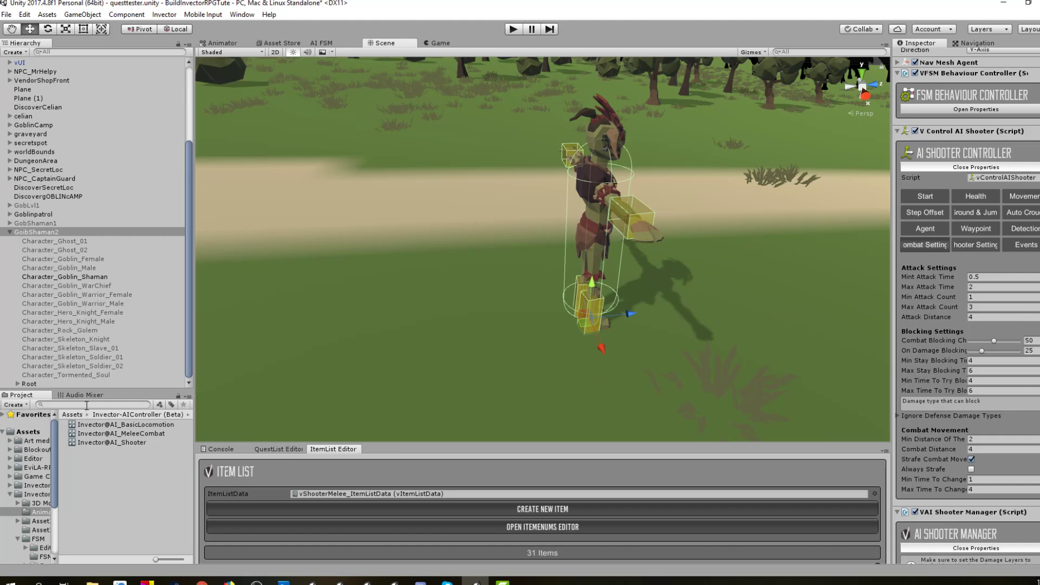
Find the WizardStaff prefab via 'wizard' and place it at the goblin shaman's hand
{"action": "type", "text": "wizard"}
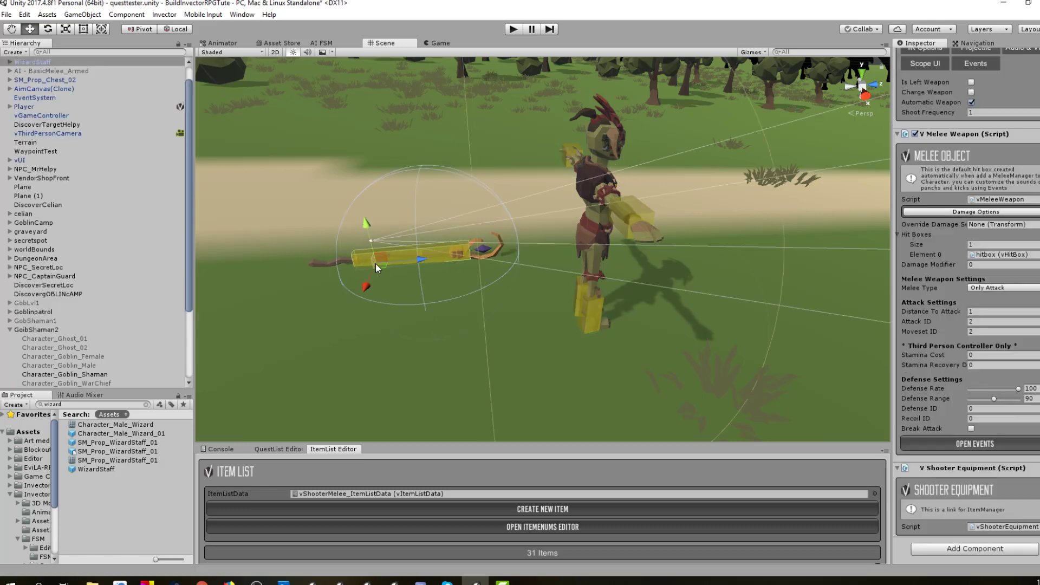
{"action": "mouse_move", "coordinate": [390, 270]}
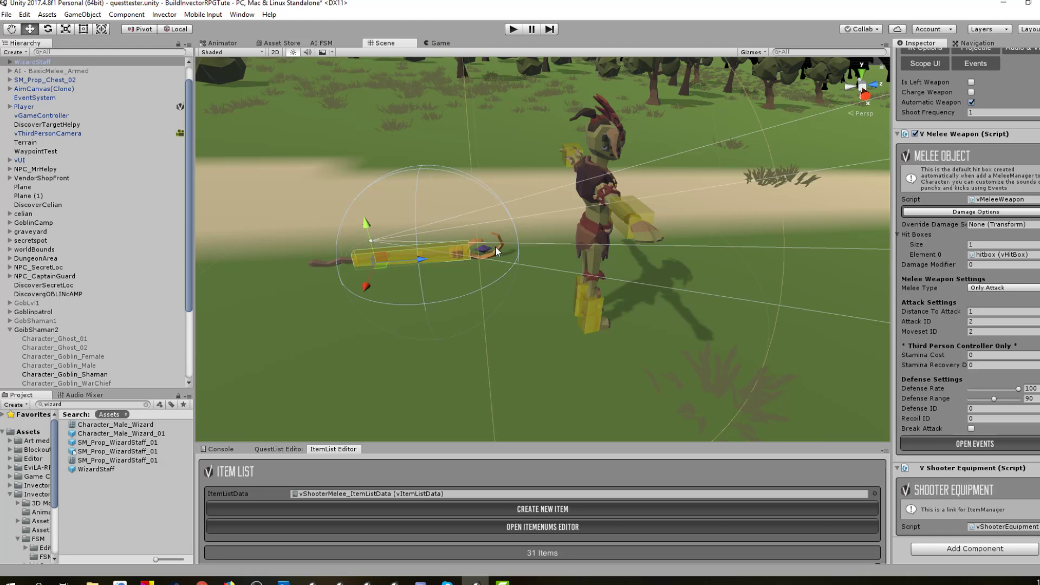
{"action": "mouse_move", "coordinate": [636, 217]}
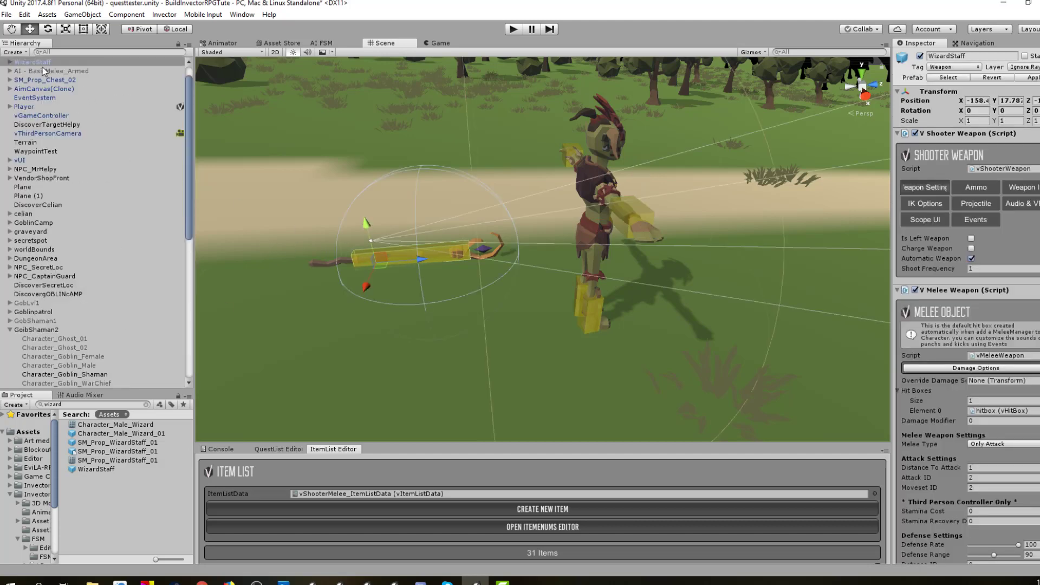
{"action": "scroll", "scroll_direction": "down", "scroll_amount": 3}
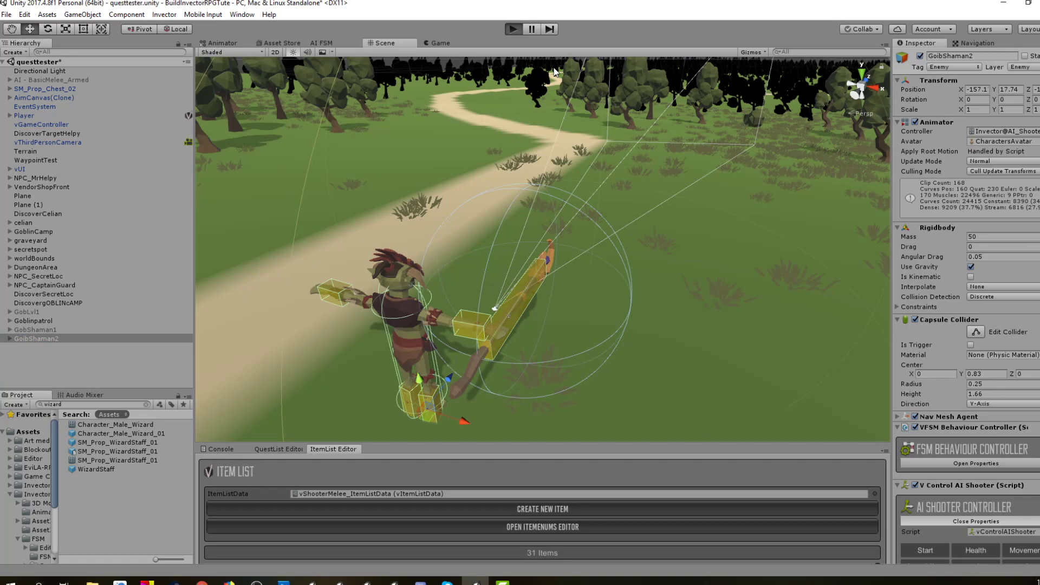
{"action": "left_click", "coordinate": [512, 28]}
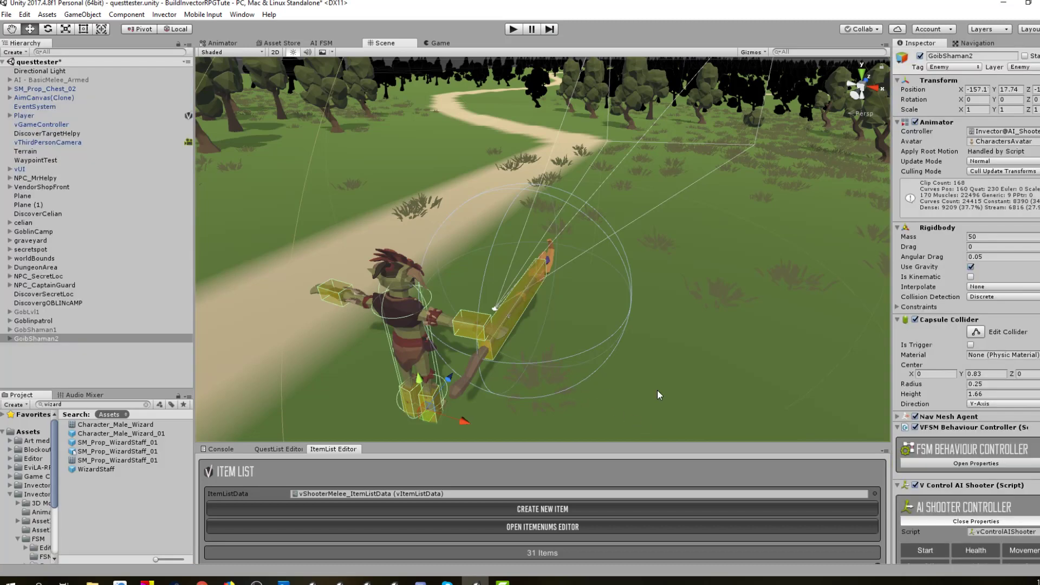
{"action": "mouse_move", "coordinate": [589, 351]}
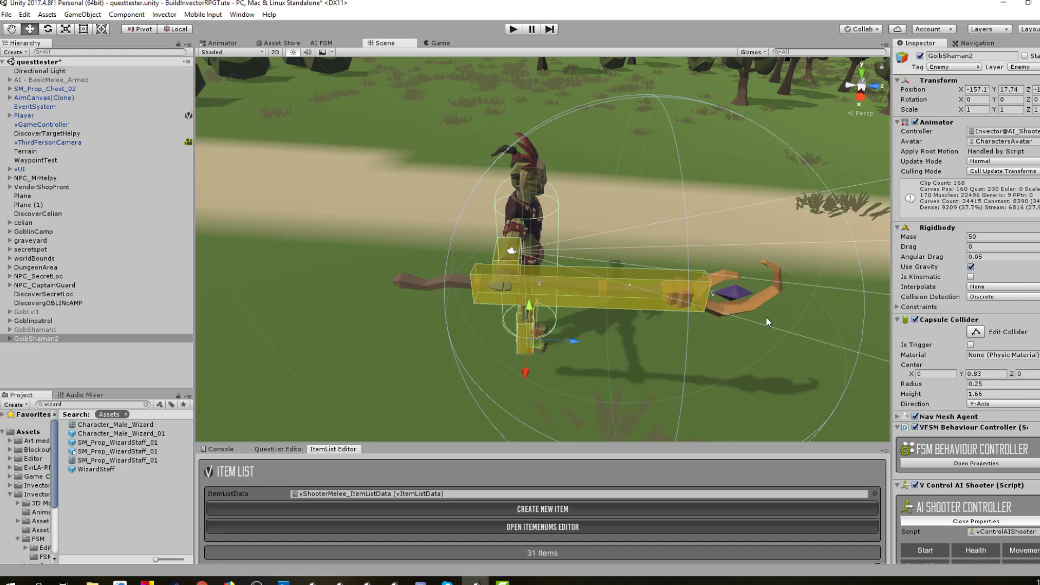
{"action": "mouse_move", "coordinate": [536, 181]}
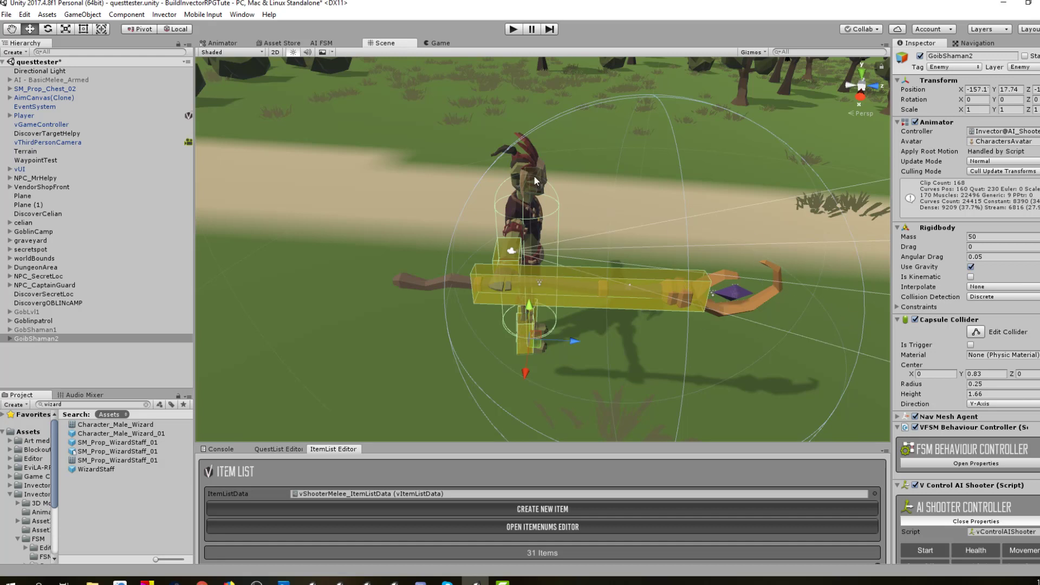
{"action": "mouse_move", "coordinate": [518, 179]}
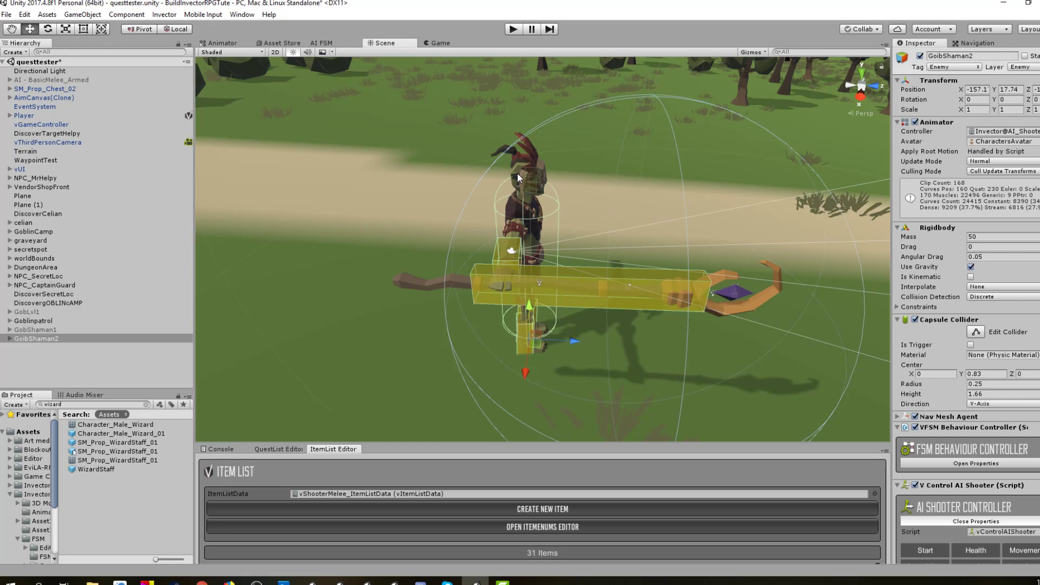
{"action": "mouse_move", "coordinate": [106, 478]}
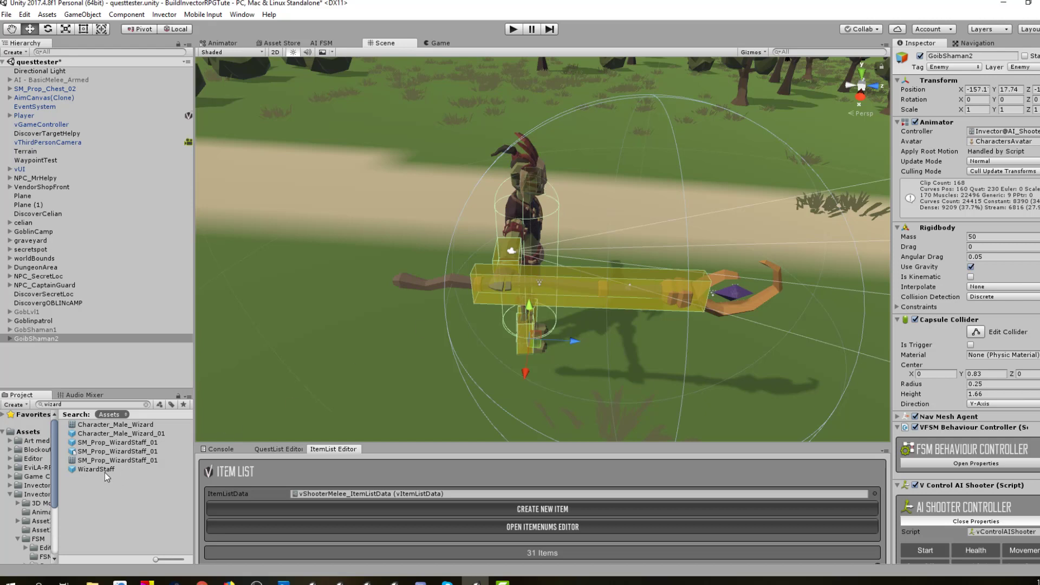
Select the WizardStaff prefab to show its melee weapon settings: Only Attack type, attack and moveset IDs 2
{"action": "left_click", "coordinate": [97, 469]}
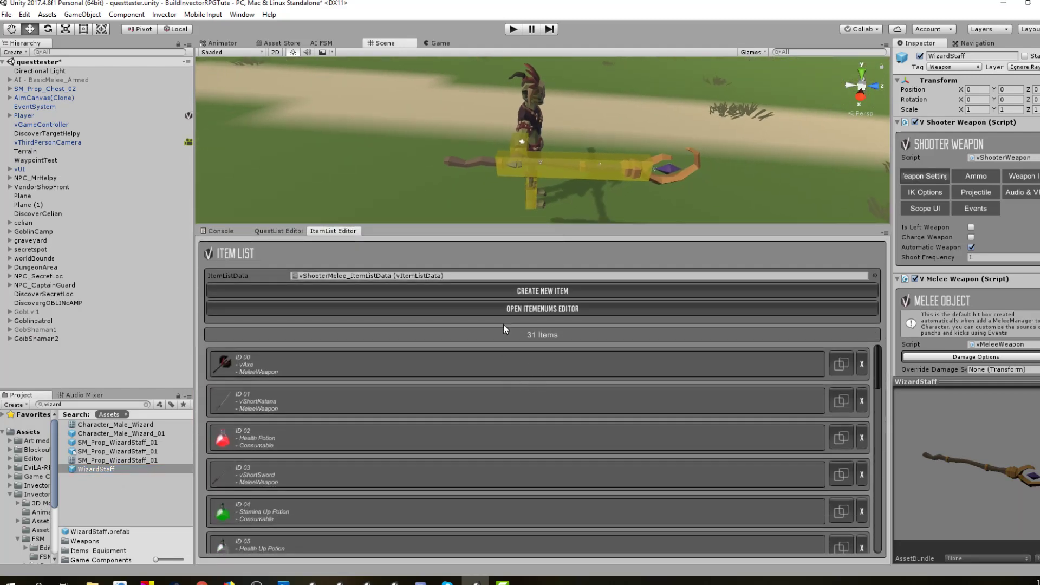
{"action": "scroll", "scroll_direction": "down", "scroll_amount": 3}
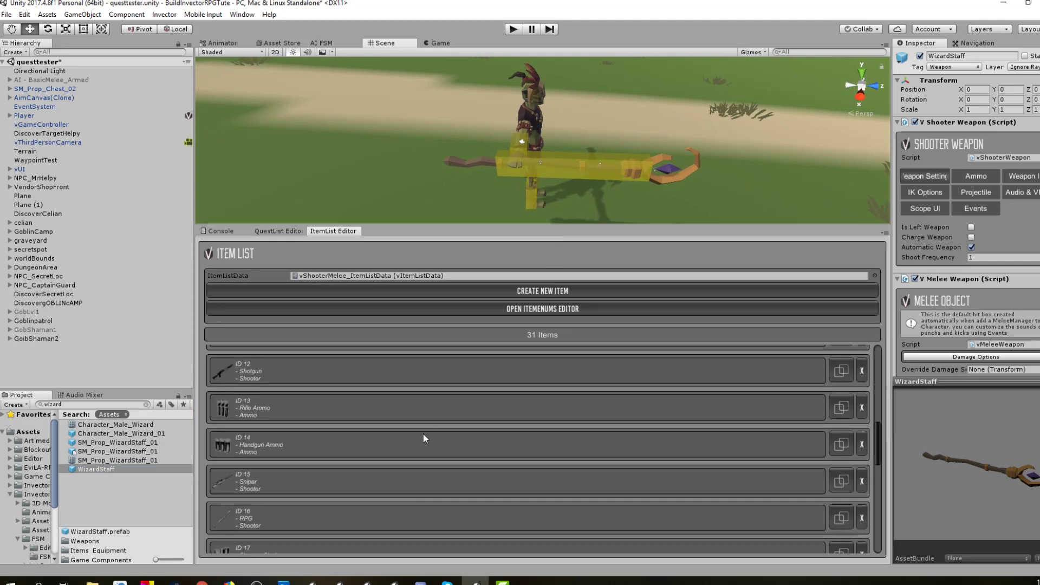
{"action": "scroll", "scroll_direction": "up", "scroll_amount": 3}
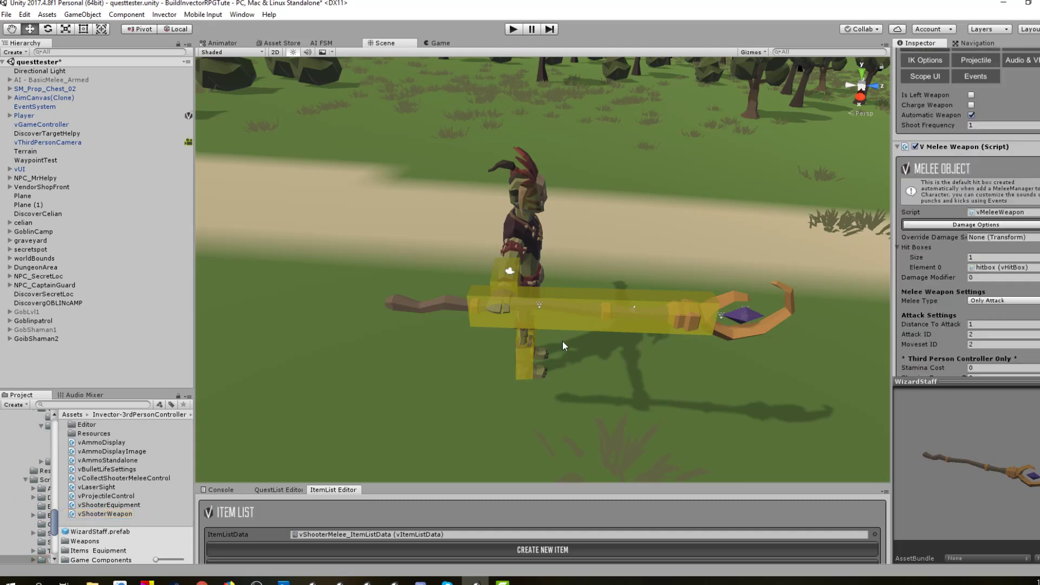
{"action": "mouse_move", "coordinate": [453, 324]}
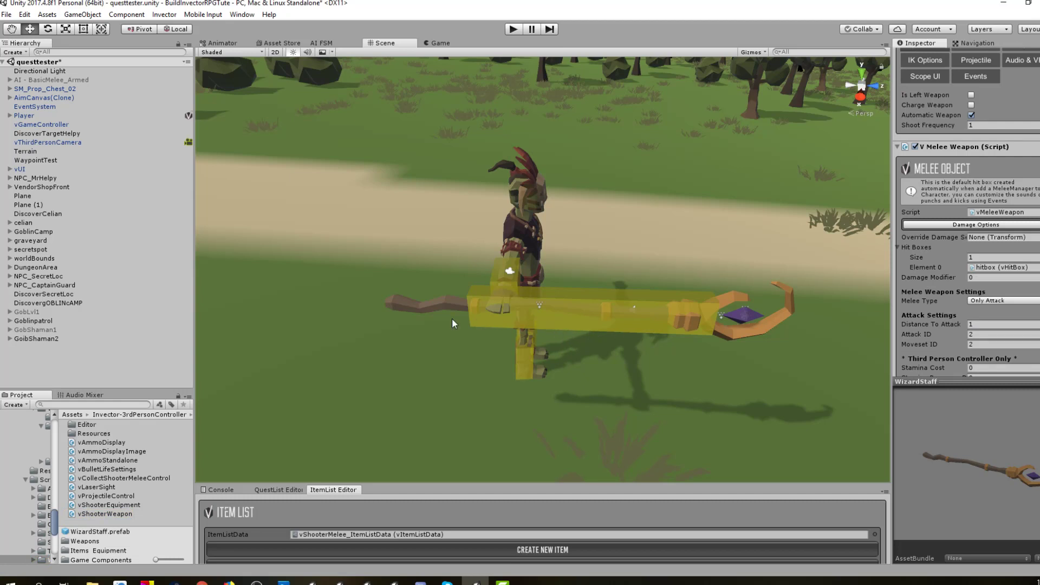